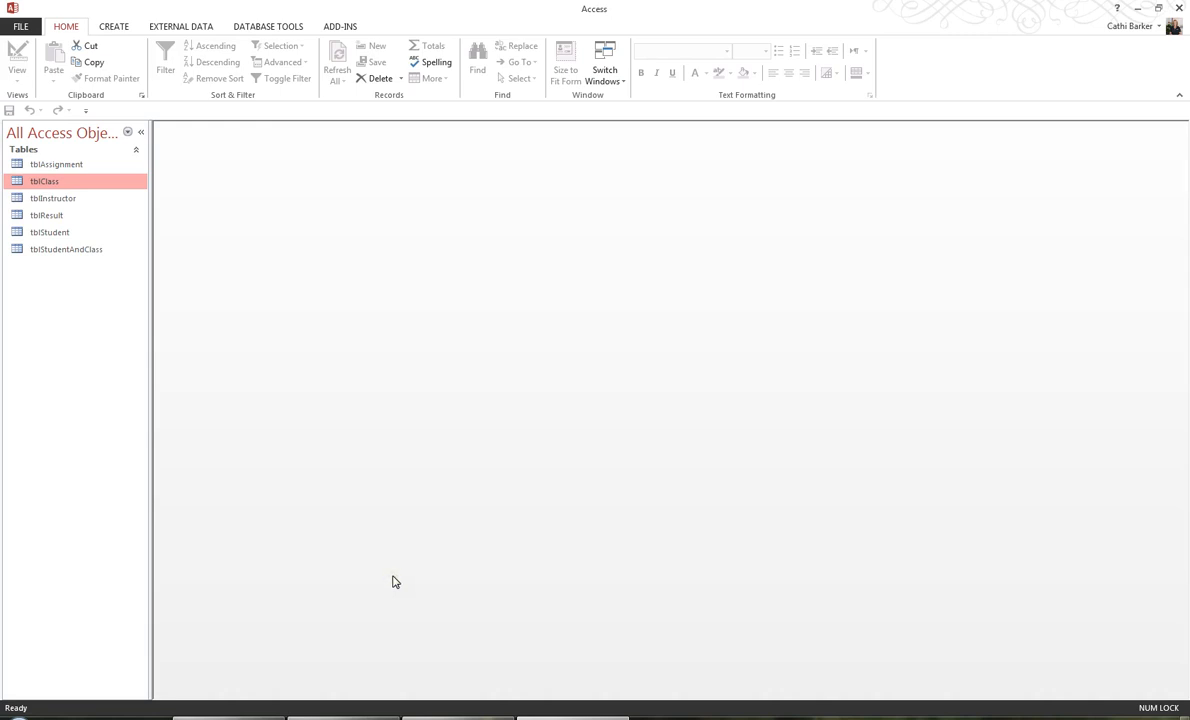
mouse_move(388, 572)
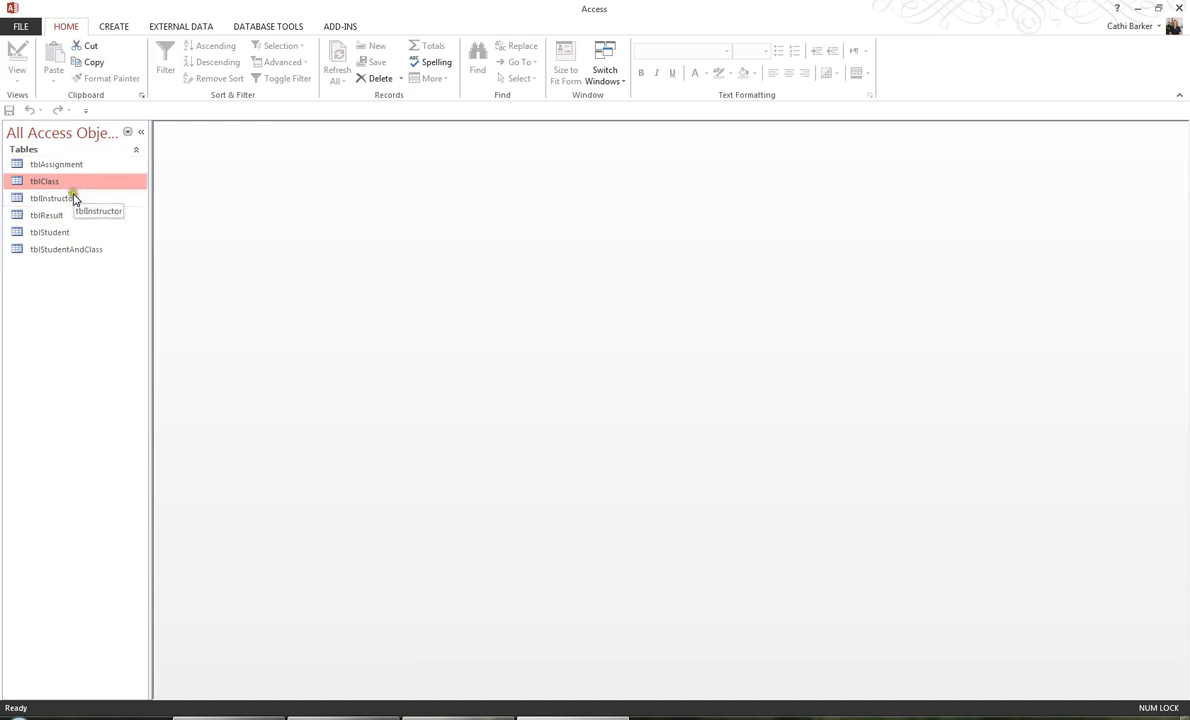
mouse_move(76, 256)
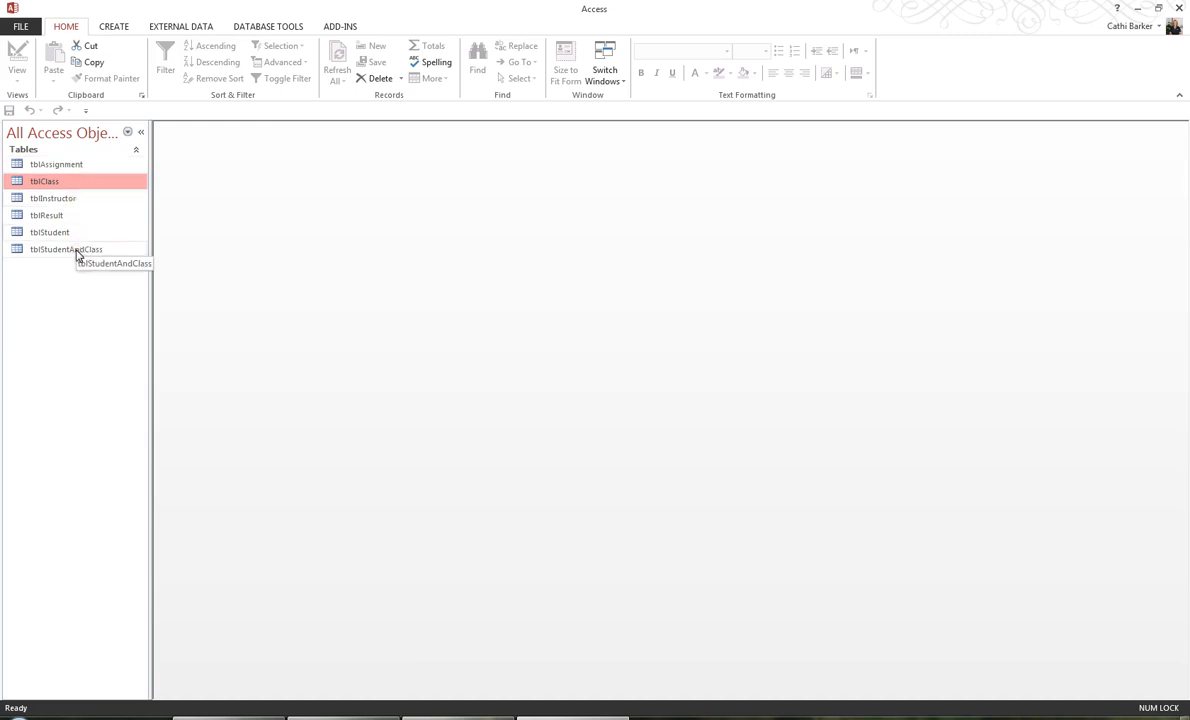
mouse_move(80, 232)
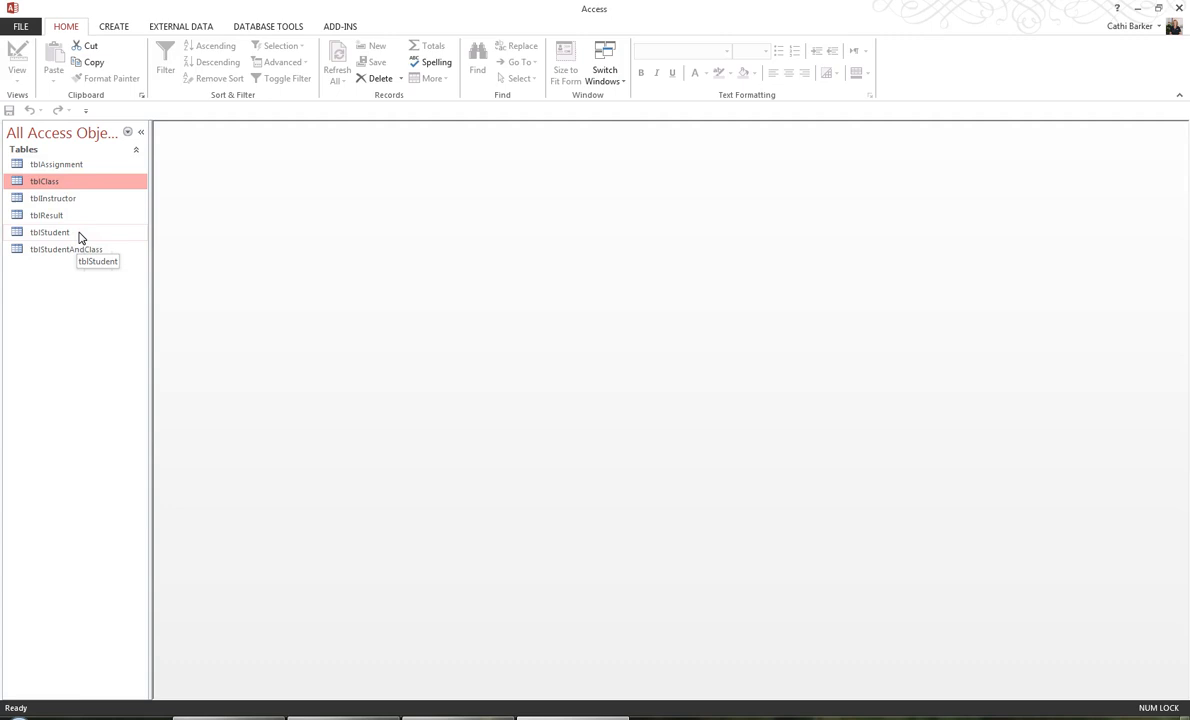
Step: Review the records in tblStudent, tblClass and tblInstructor, closing each after a look
double_click(48, 232)
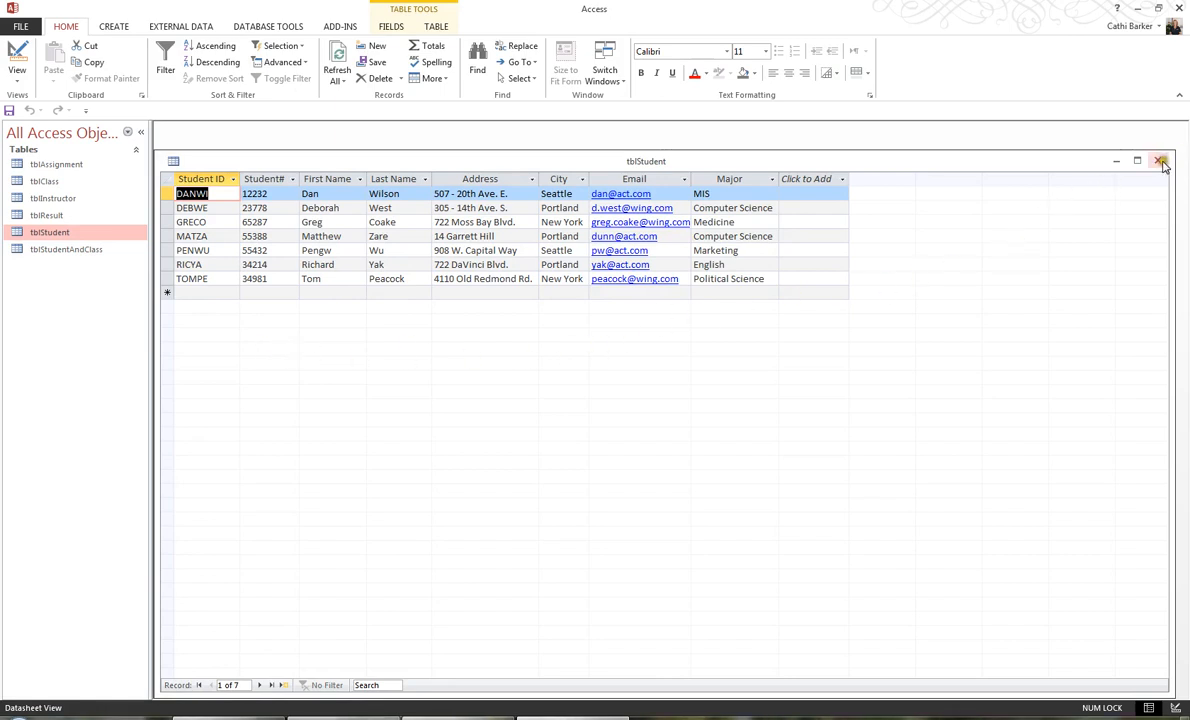
left_click(1162, 160)
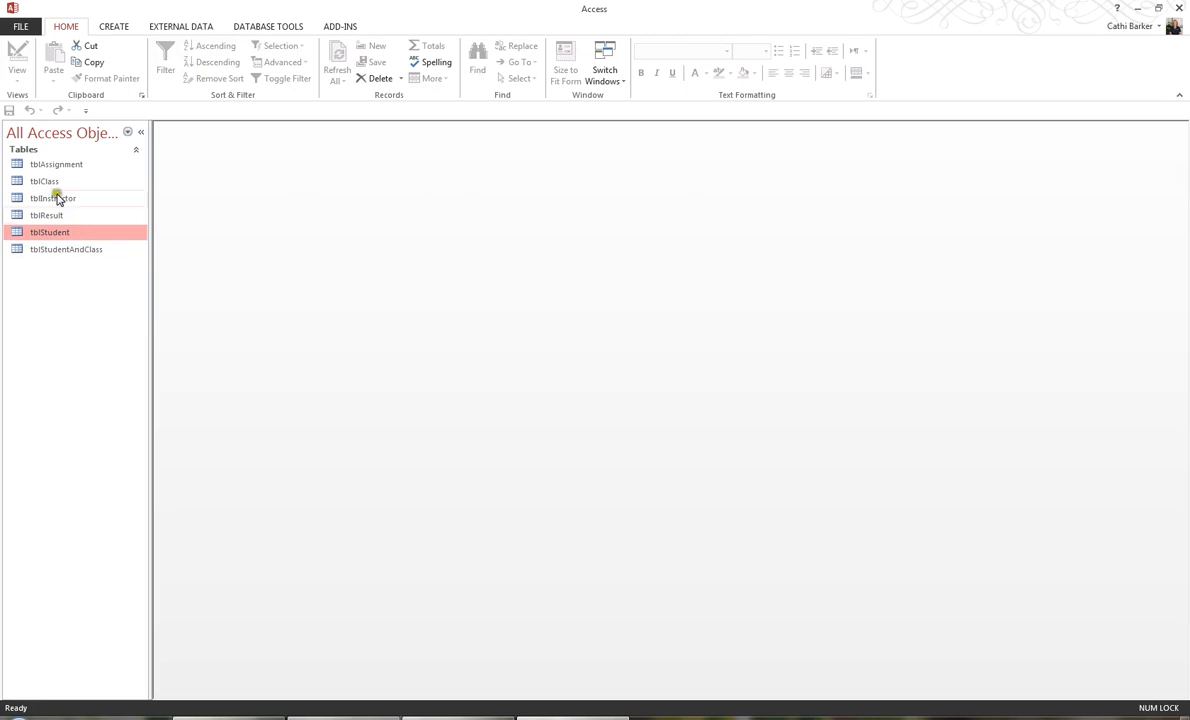
left_click(44, 180)
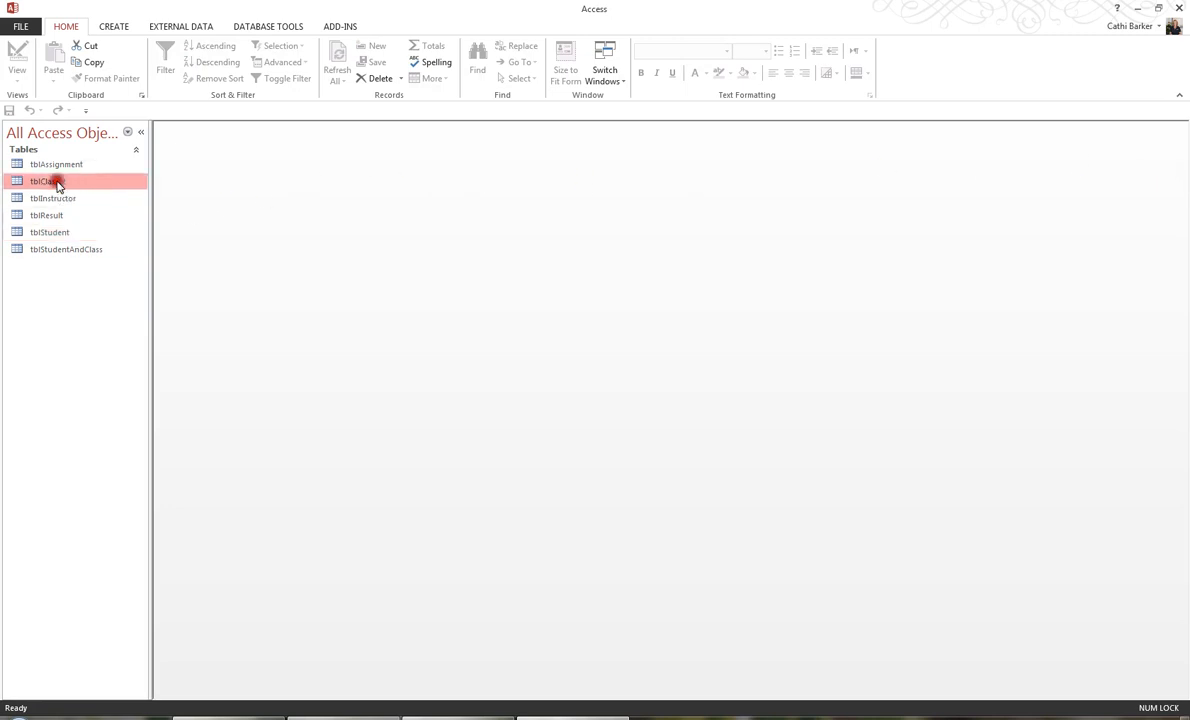
double_click(44, 180)
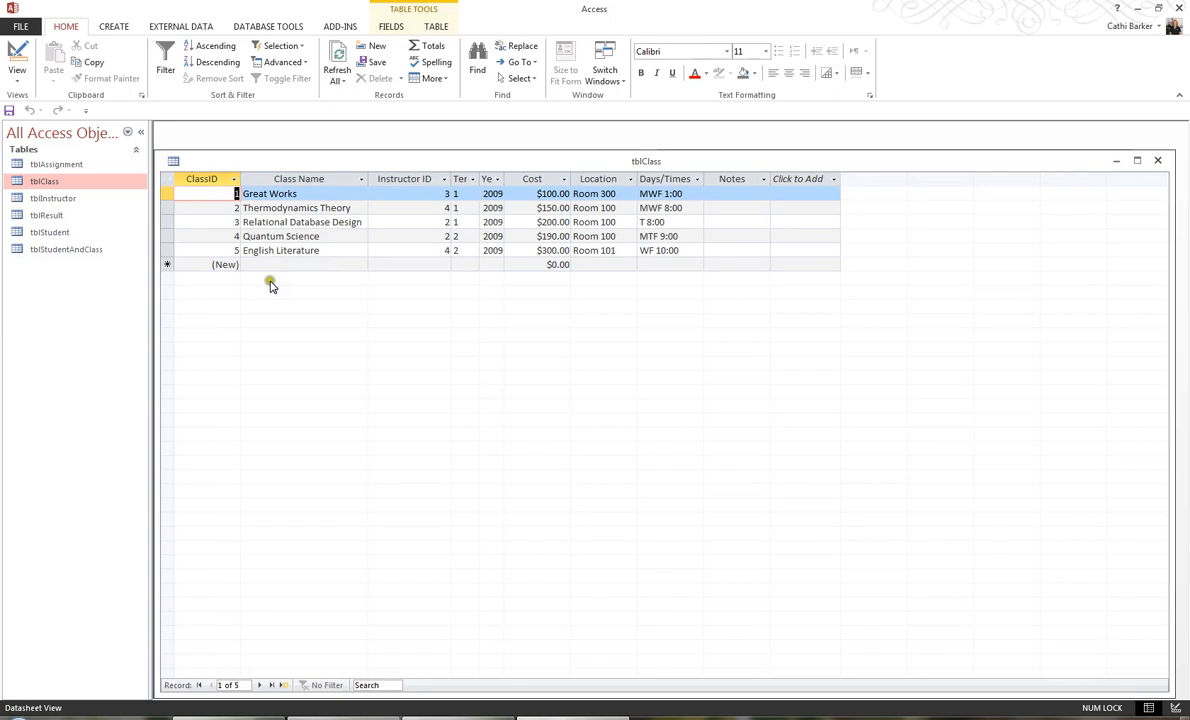
mouse_move(406, 296)
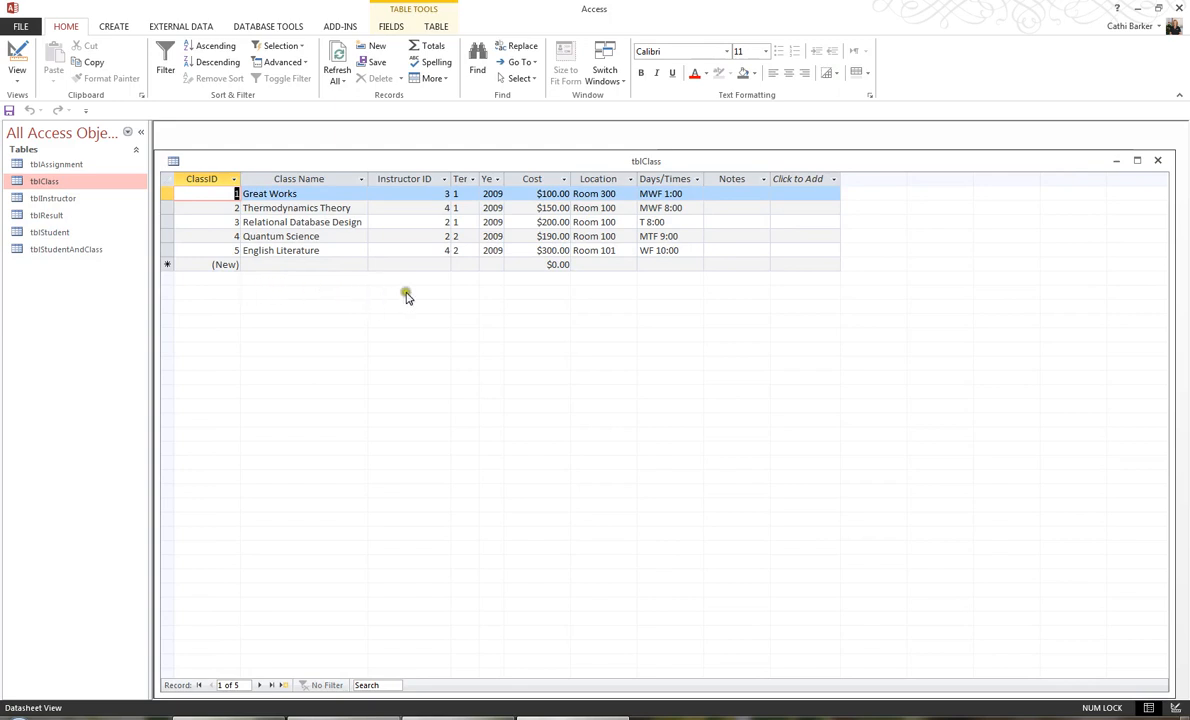
mouse_move(1158, 160)
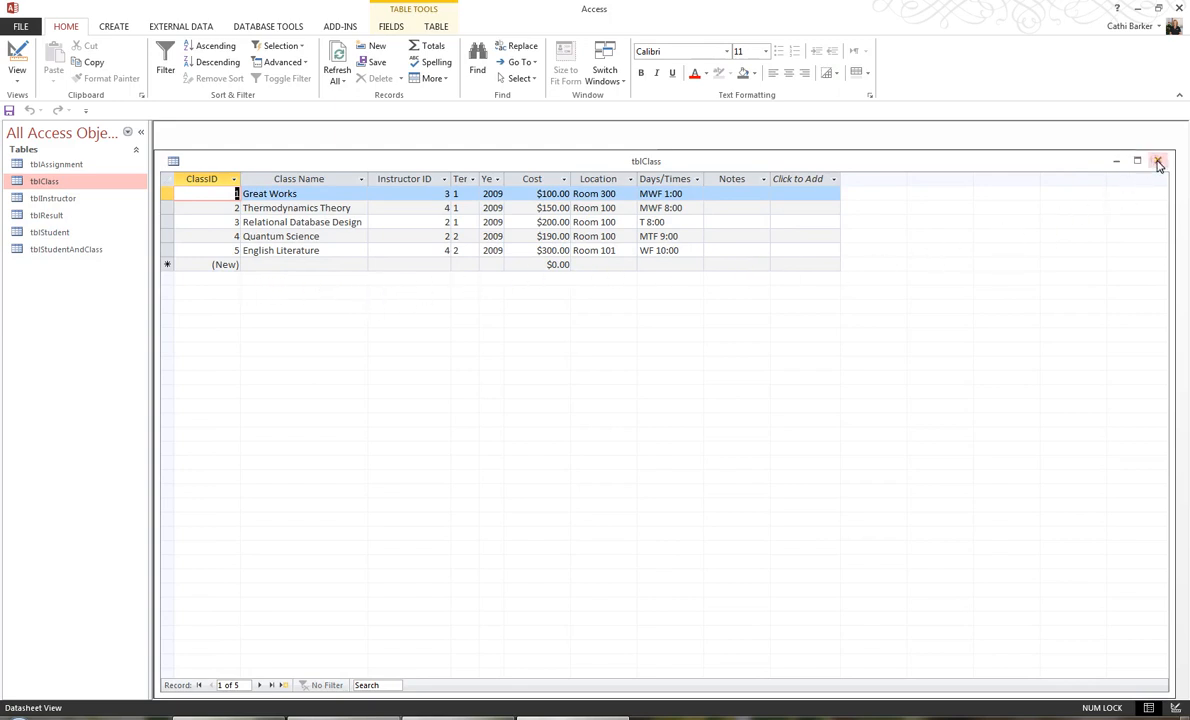
left_click(1160, 160)
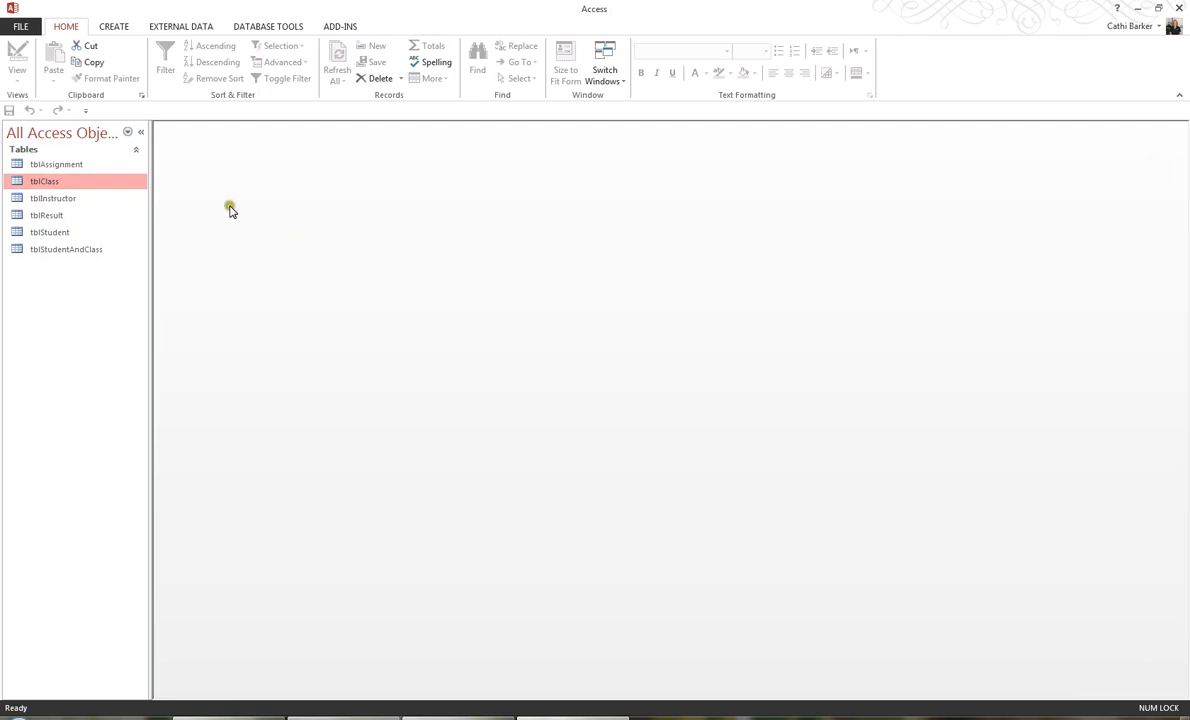
mouse_move(88, 202)
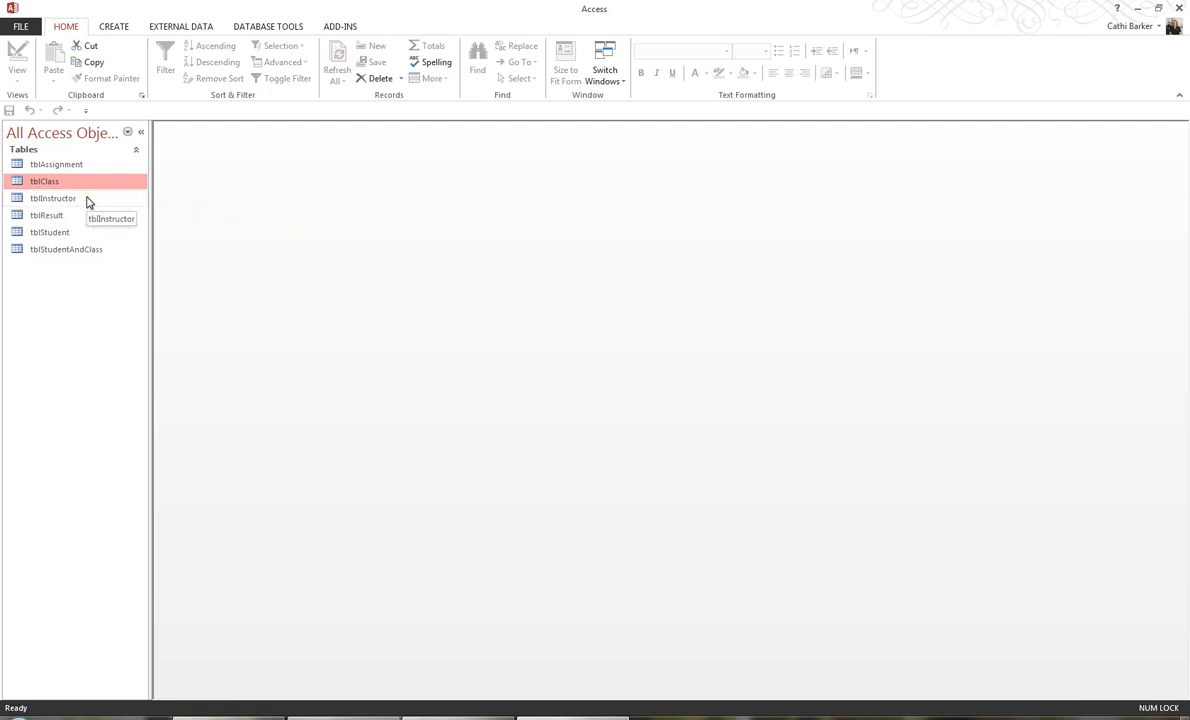
double_click(52, 198)
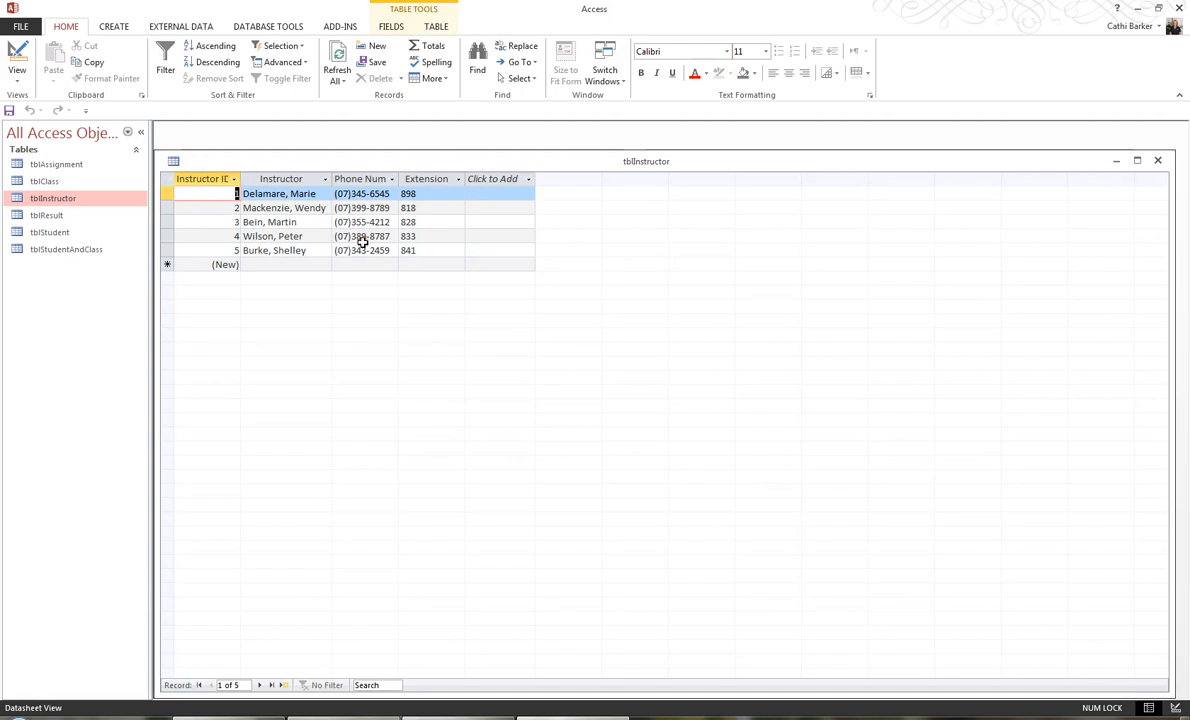
mouse_move(396, 244)
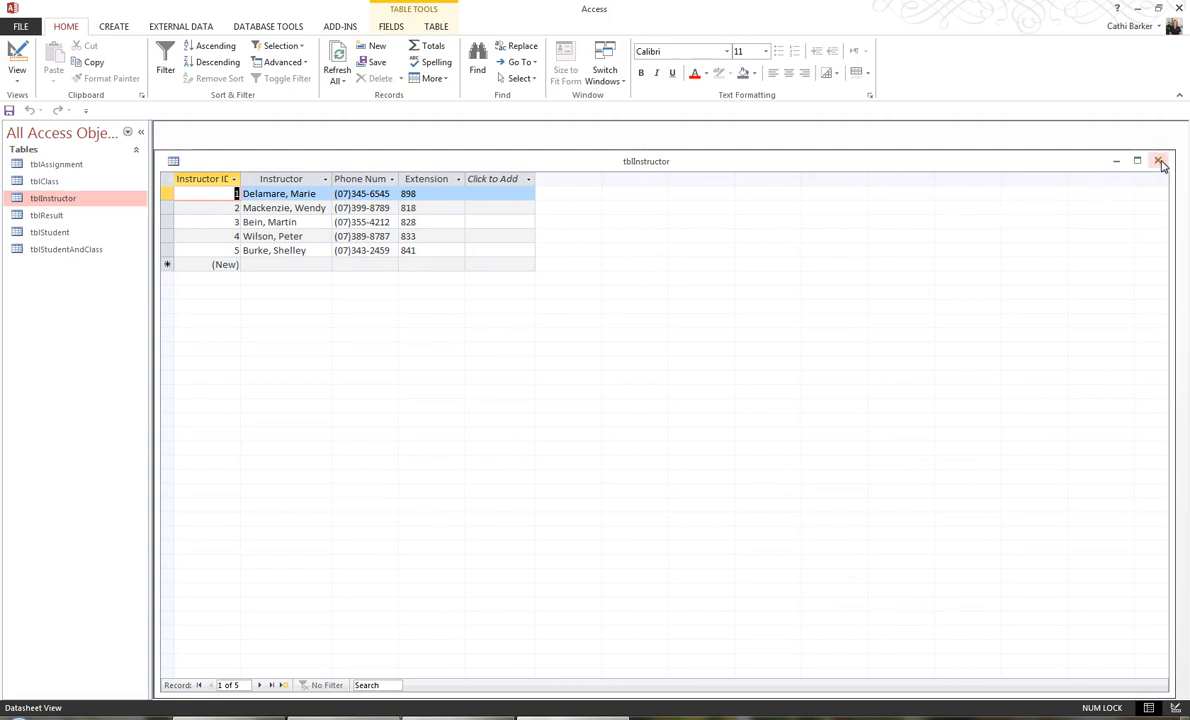
left_click(1160, 160)
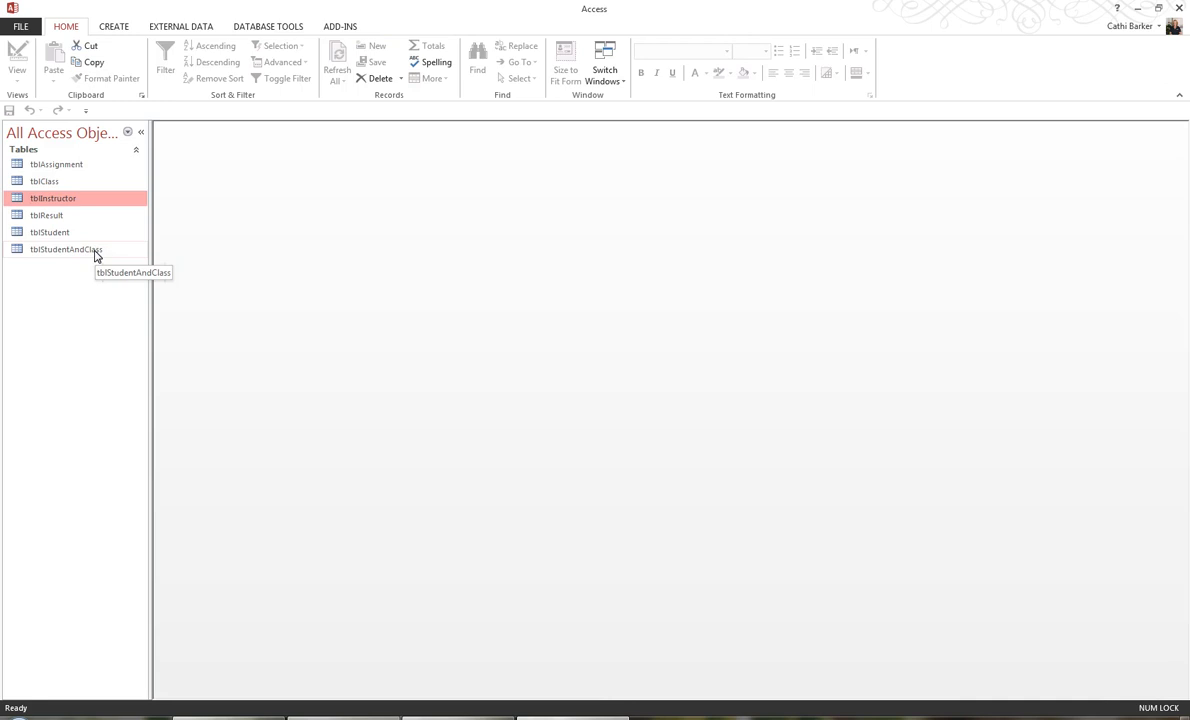
Step: Review the records in tblStudentAndClass, tblAssignment and tblResult, closing each afterwards
double_click(66, 248)
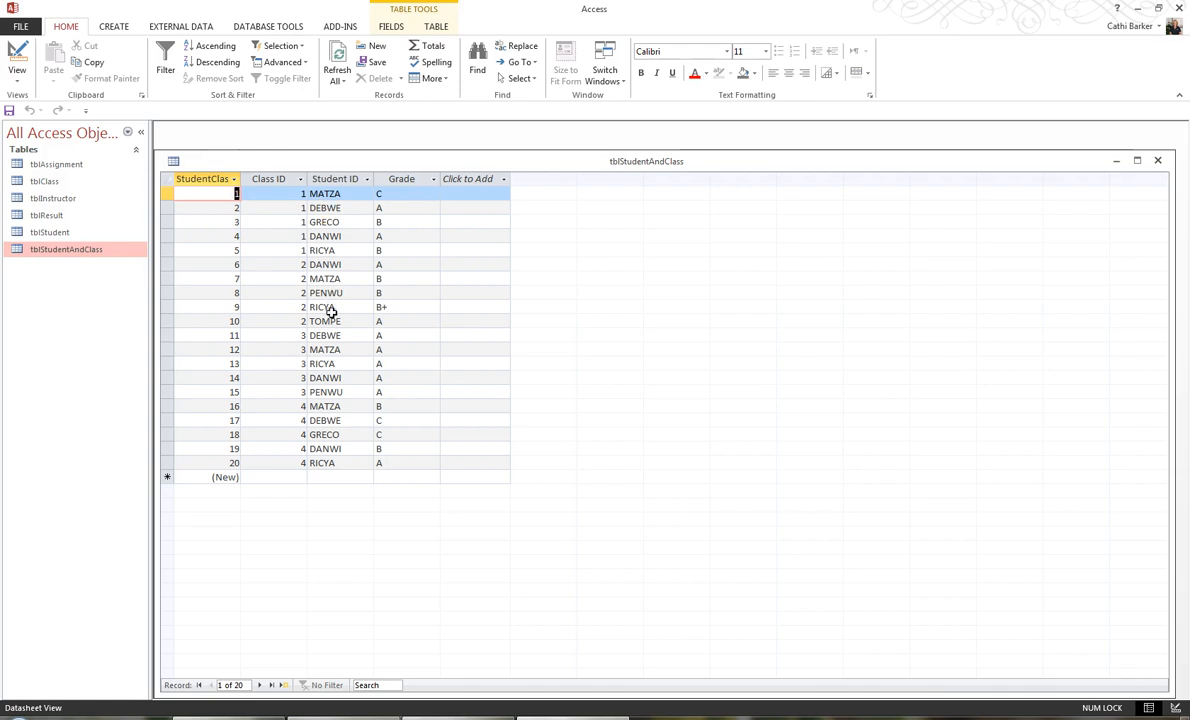
mouse_move(296, 290)
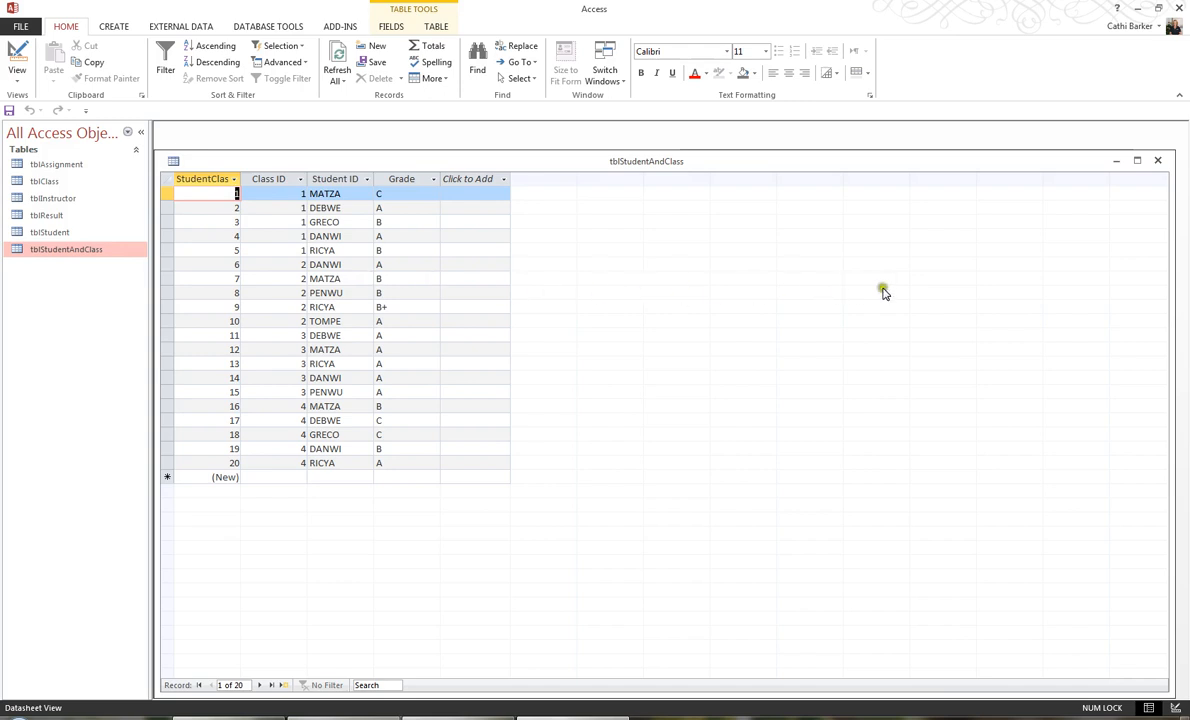
mouse_move(1158, 160)
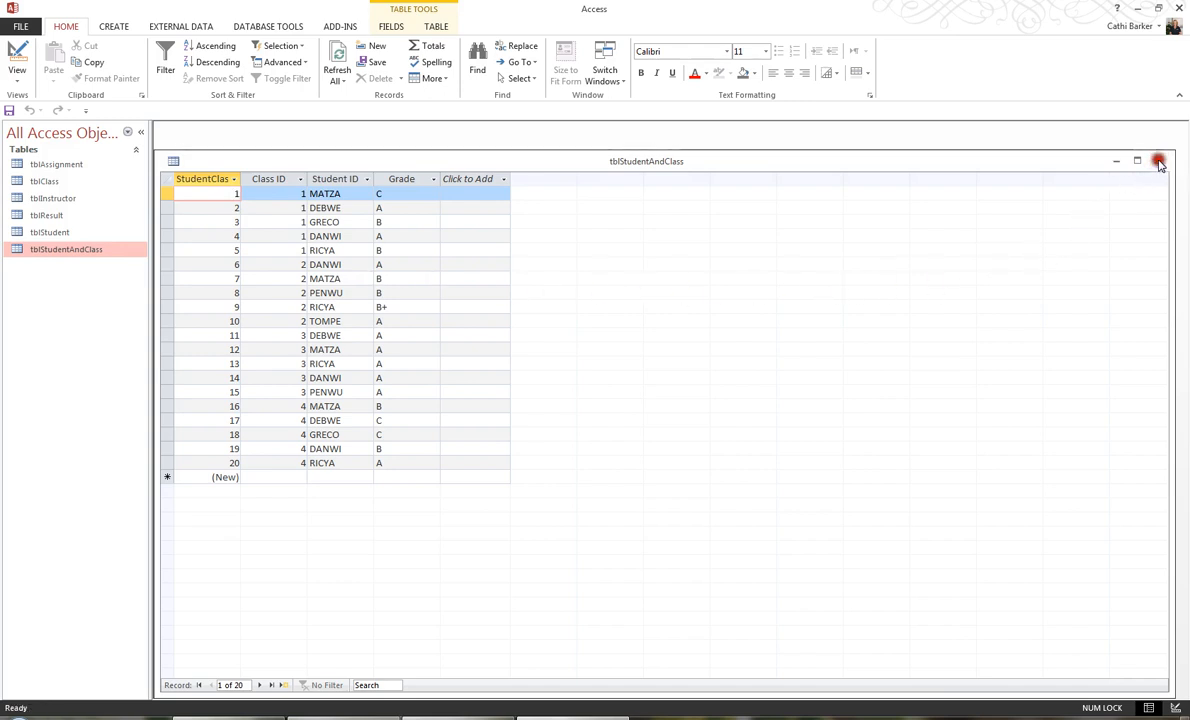
left_click(1160, 160)
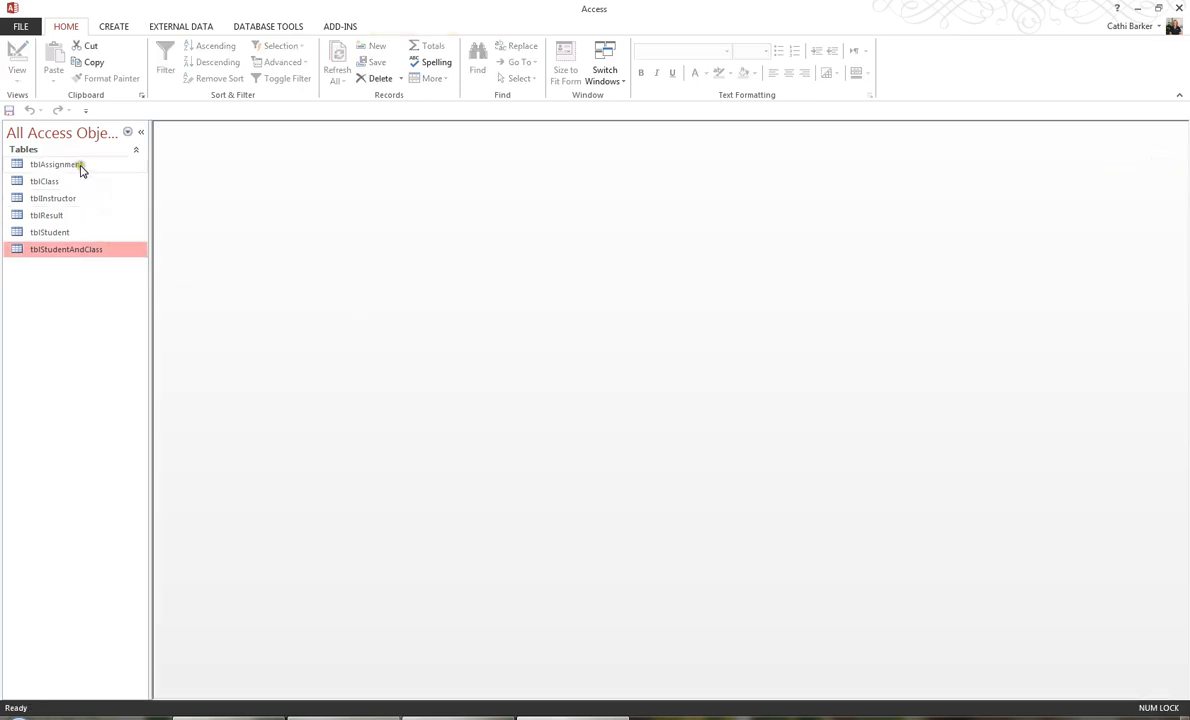
double_click(56, 164)
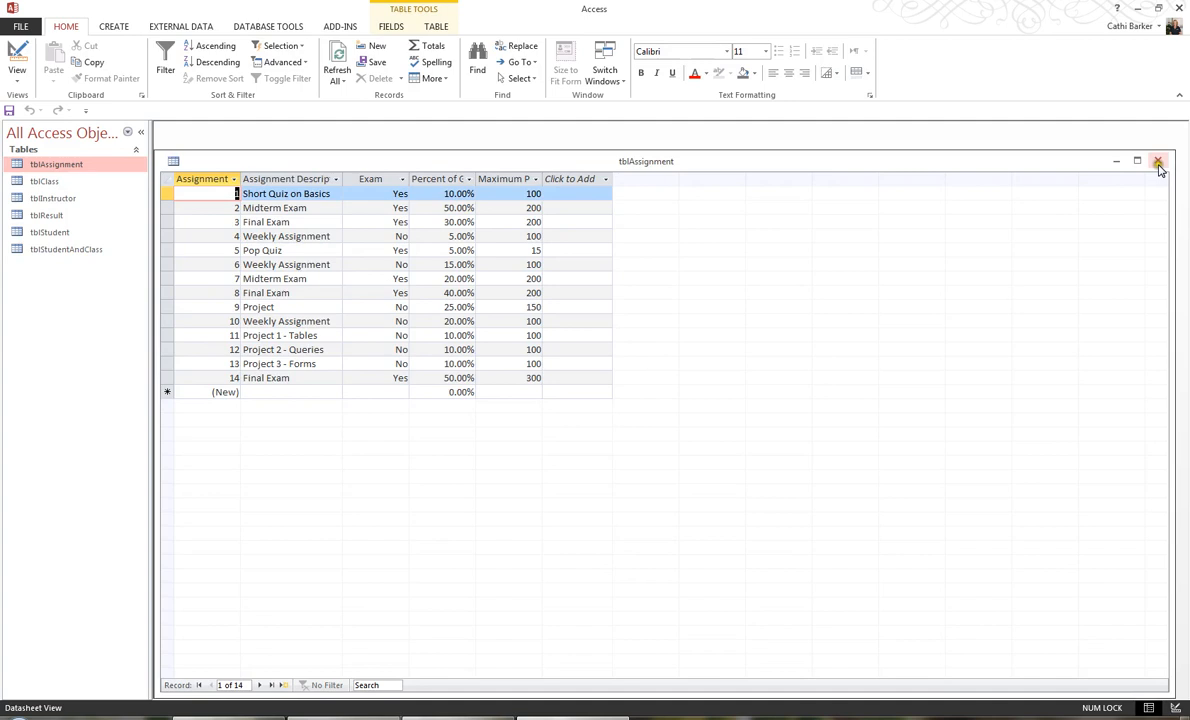
left_click(1160, 160)
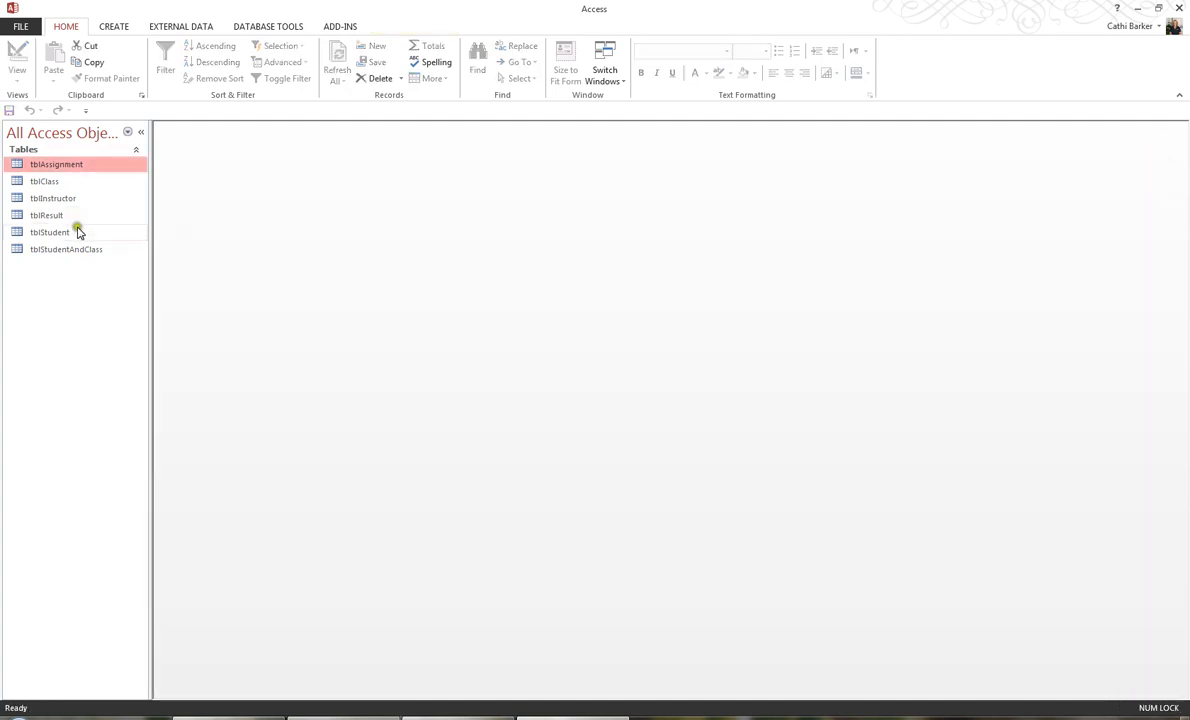
left_click(48, 216)
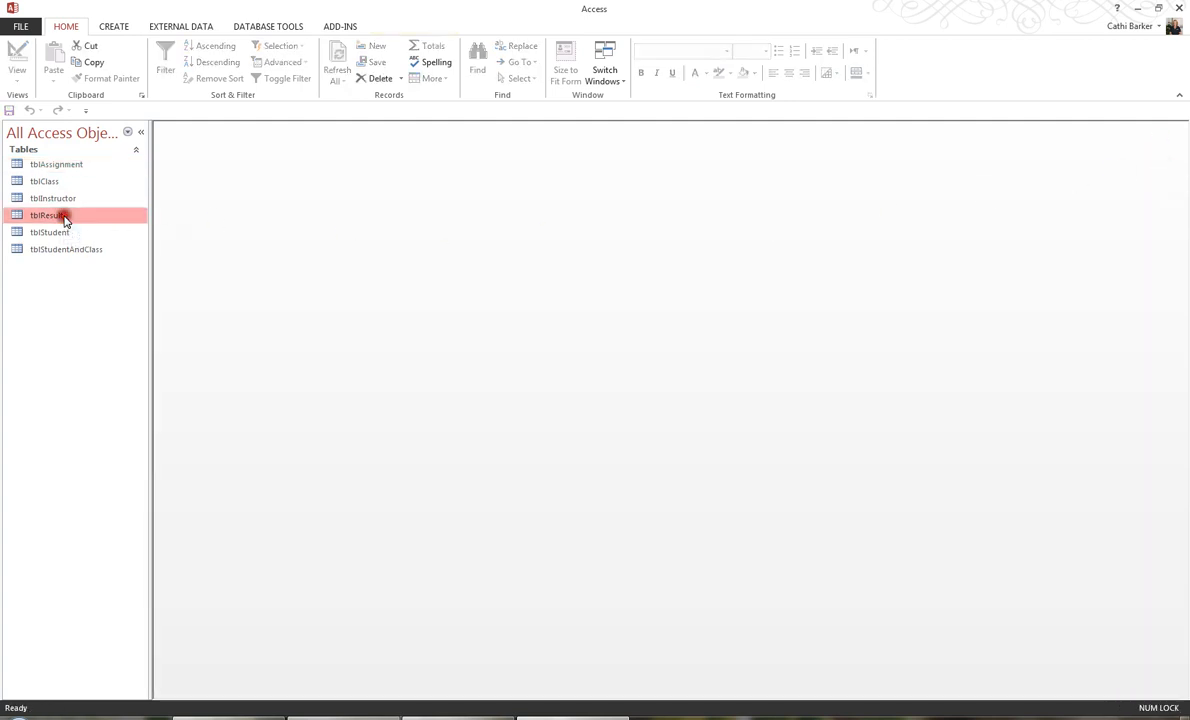
double_click(48, 216)
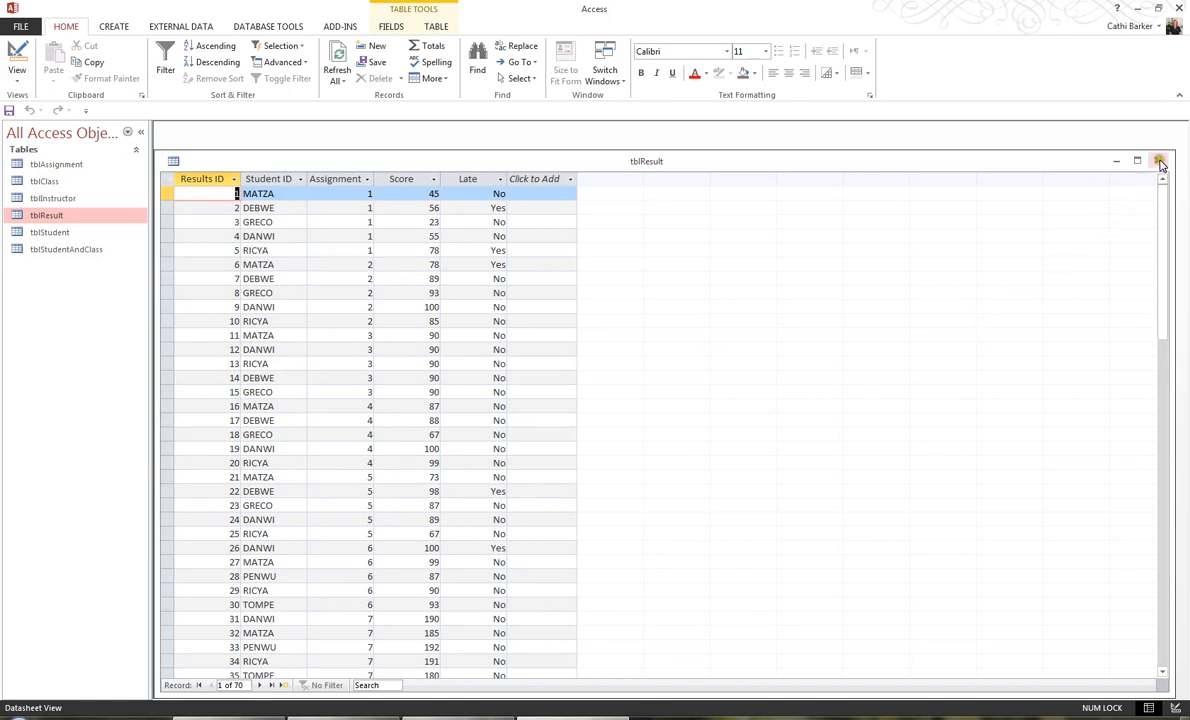
left_click(1160, 160)
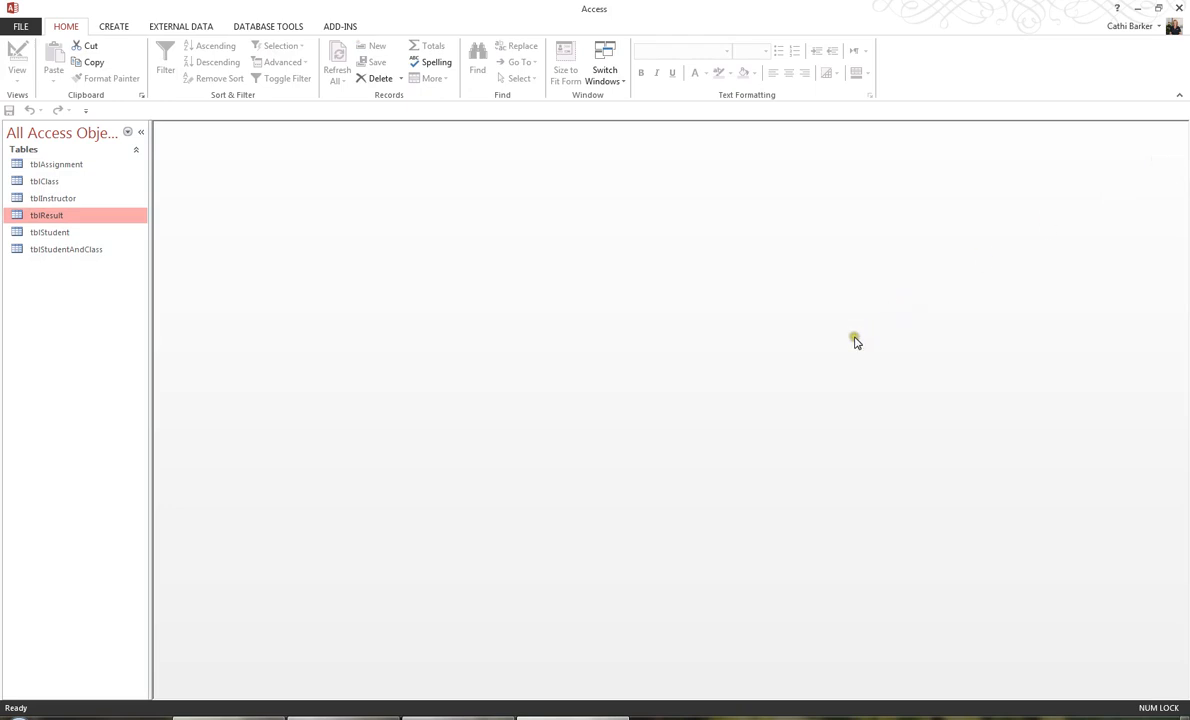
mouse_move(832, 336)
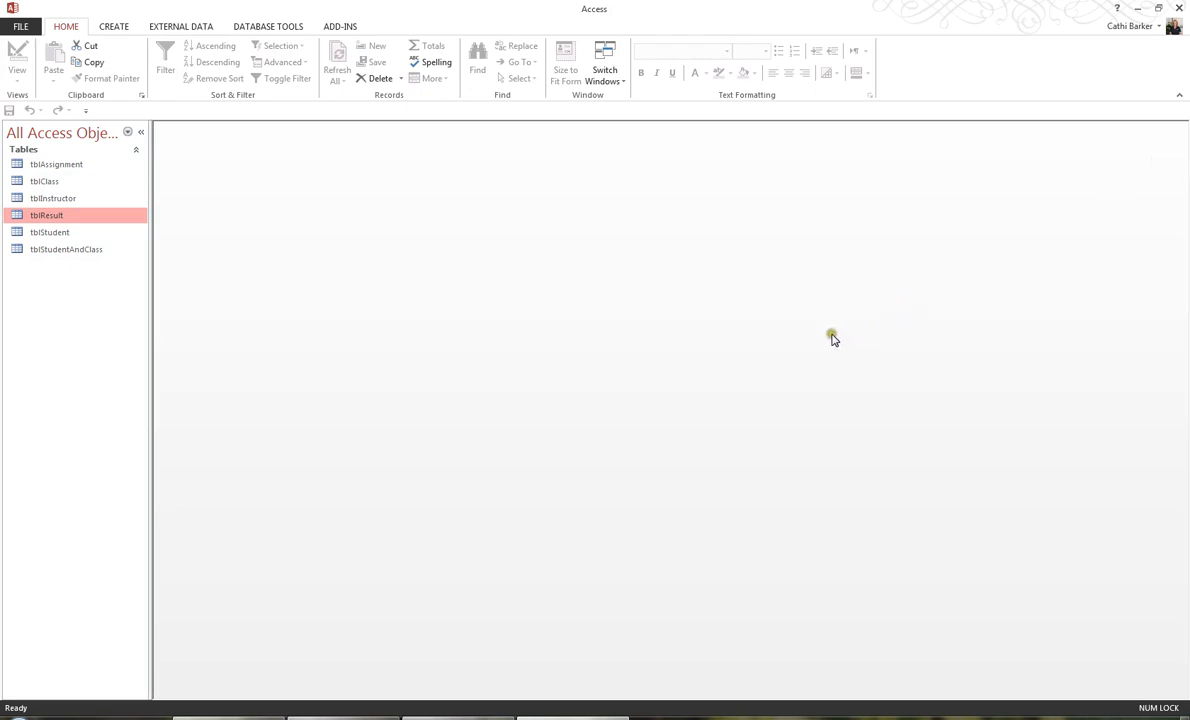
mouse_move(820, 332)
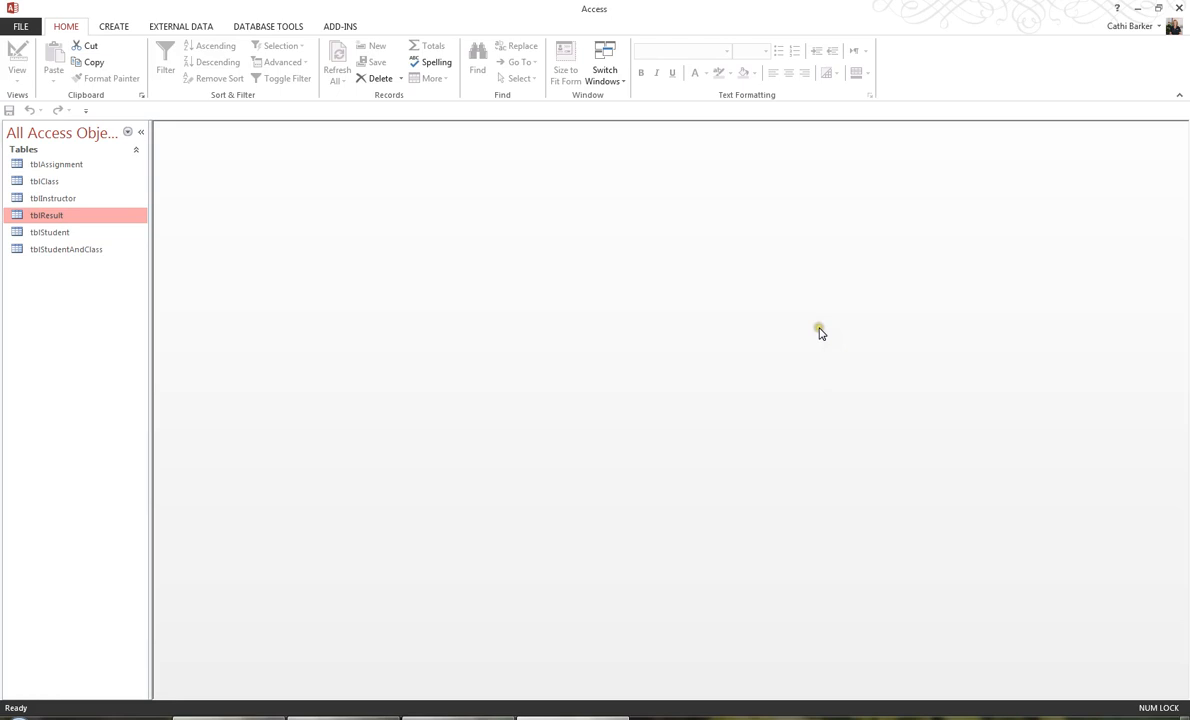
mouse_move(814, 334)
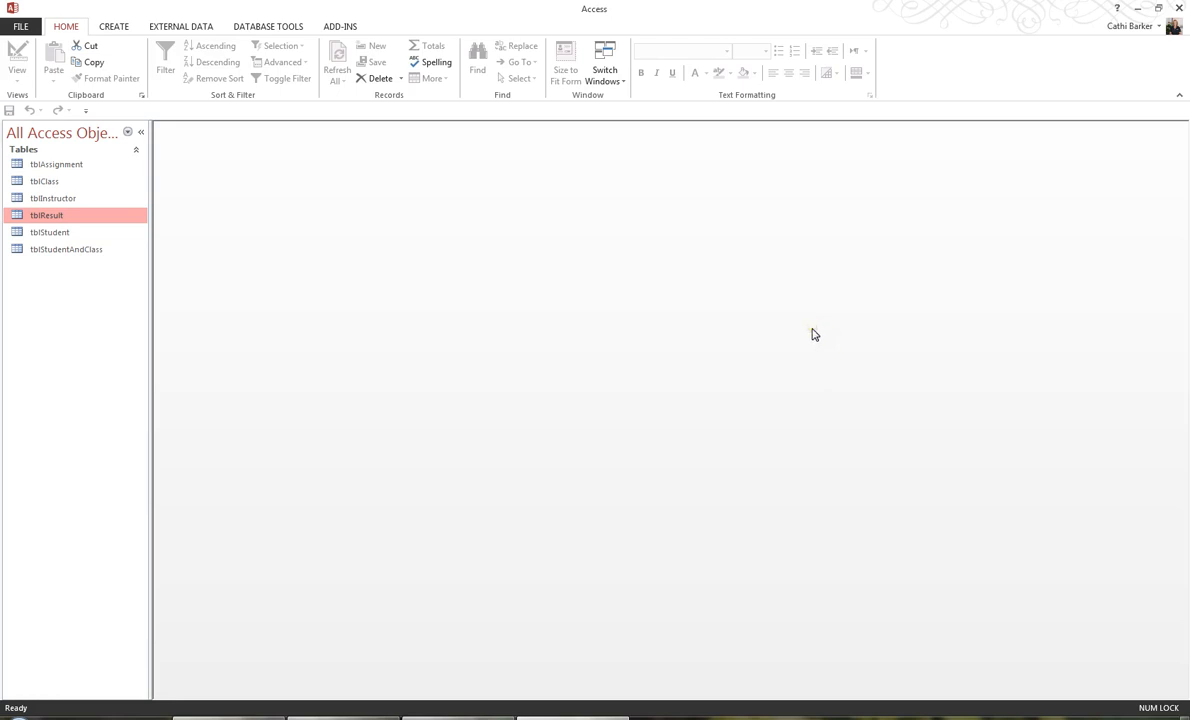
mouse_move(812, 334)
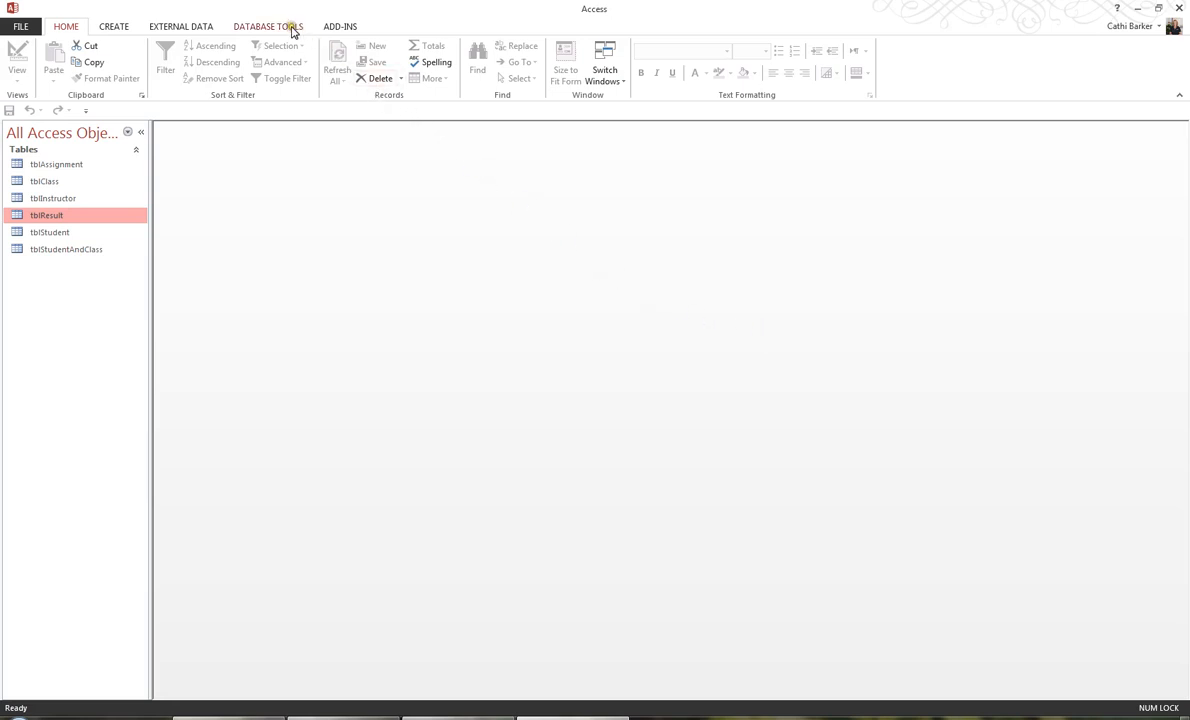
Step: Bring up the Relationships window from the Tools menu and maximize it to fill the workspace
left_click(268, 26)
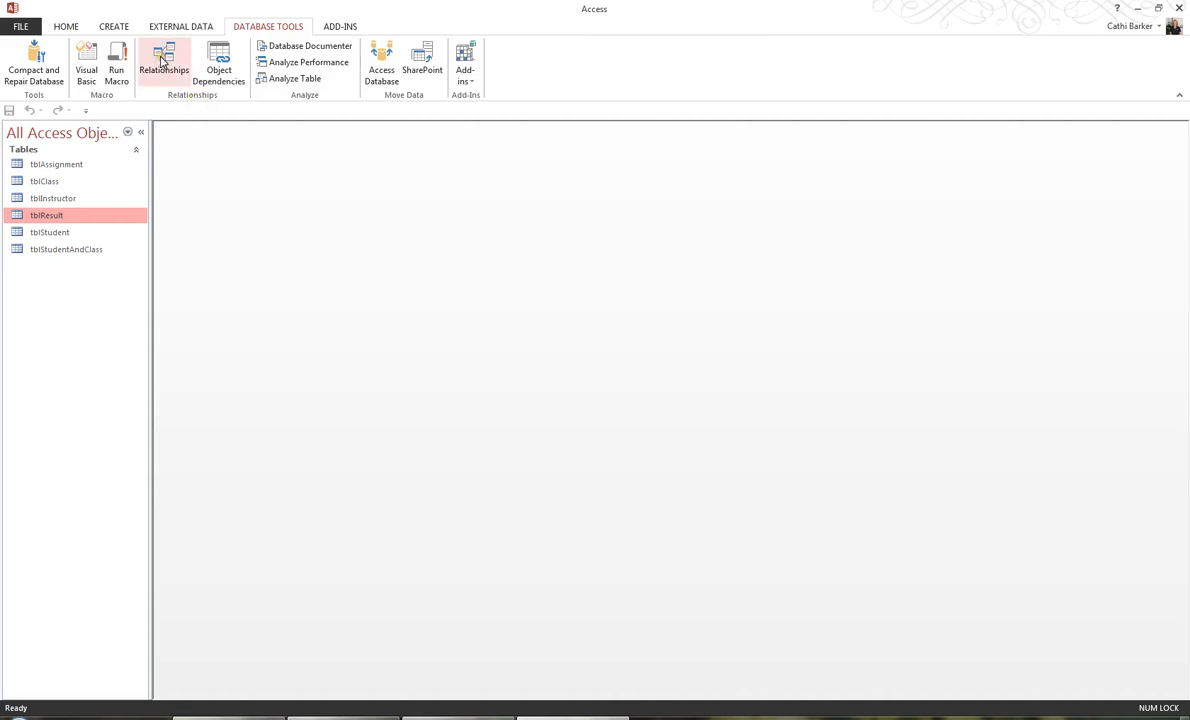
mouse_move(164, 64)
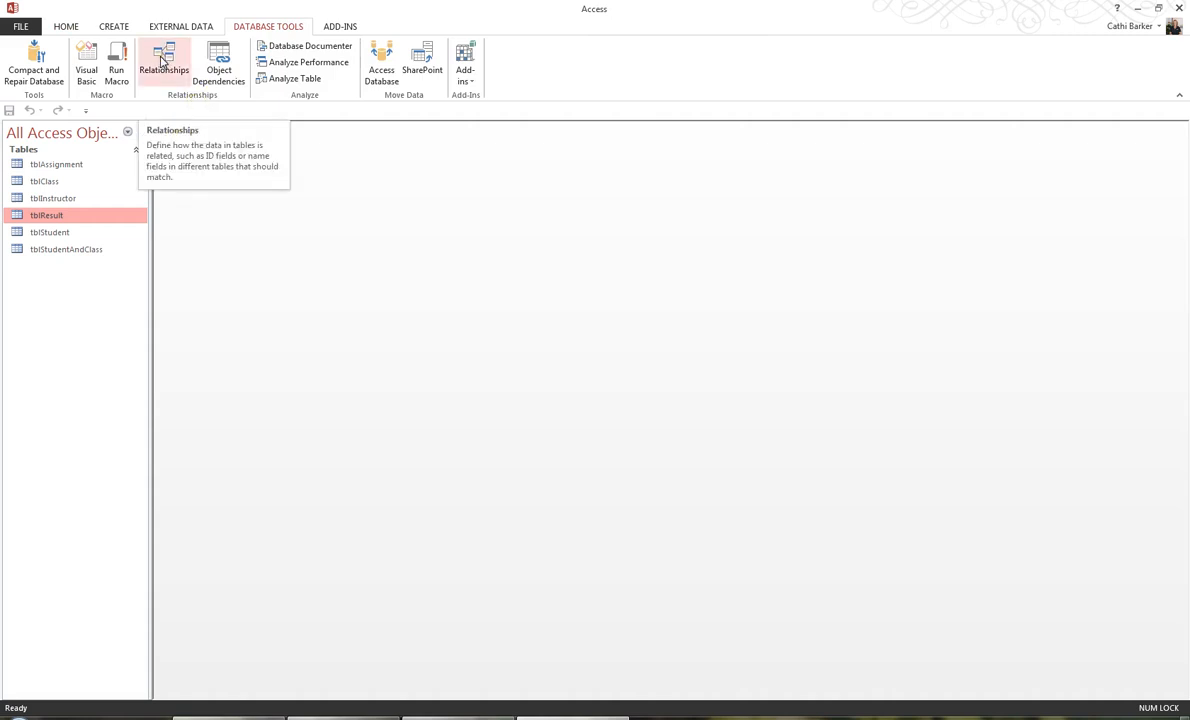
left_click(164, 64)
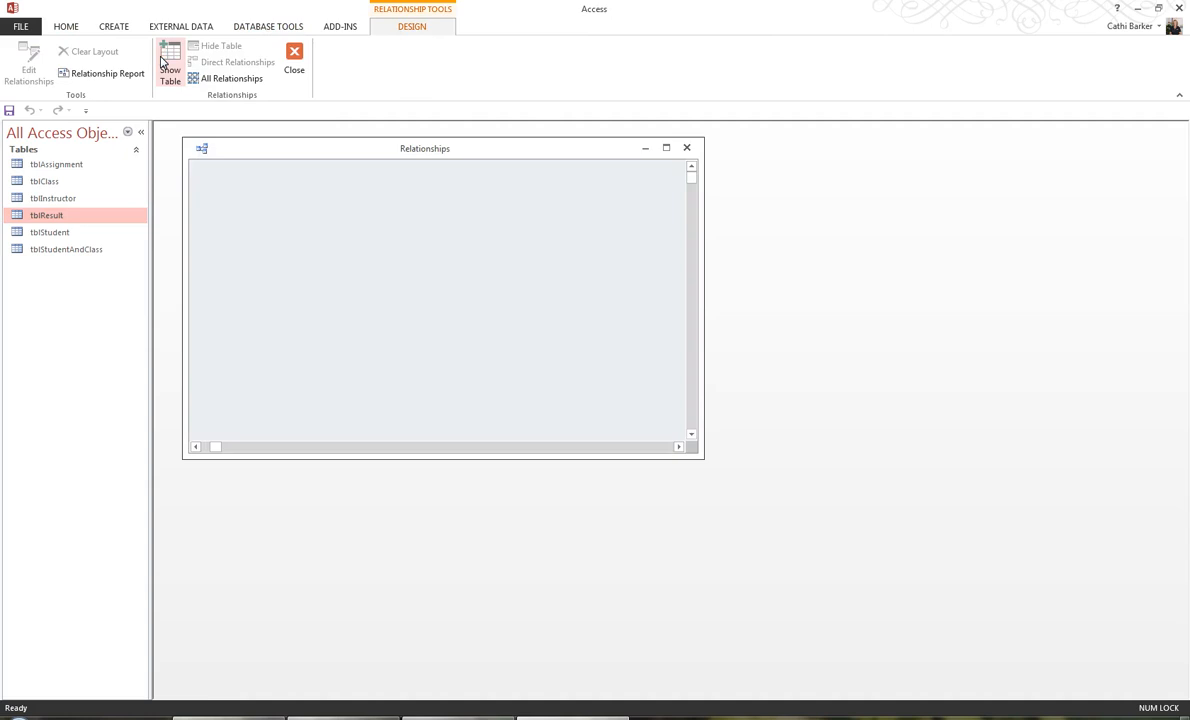
mouse_move(348, 154)
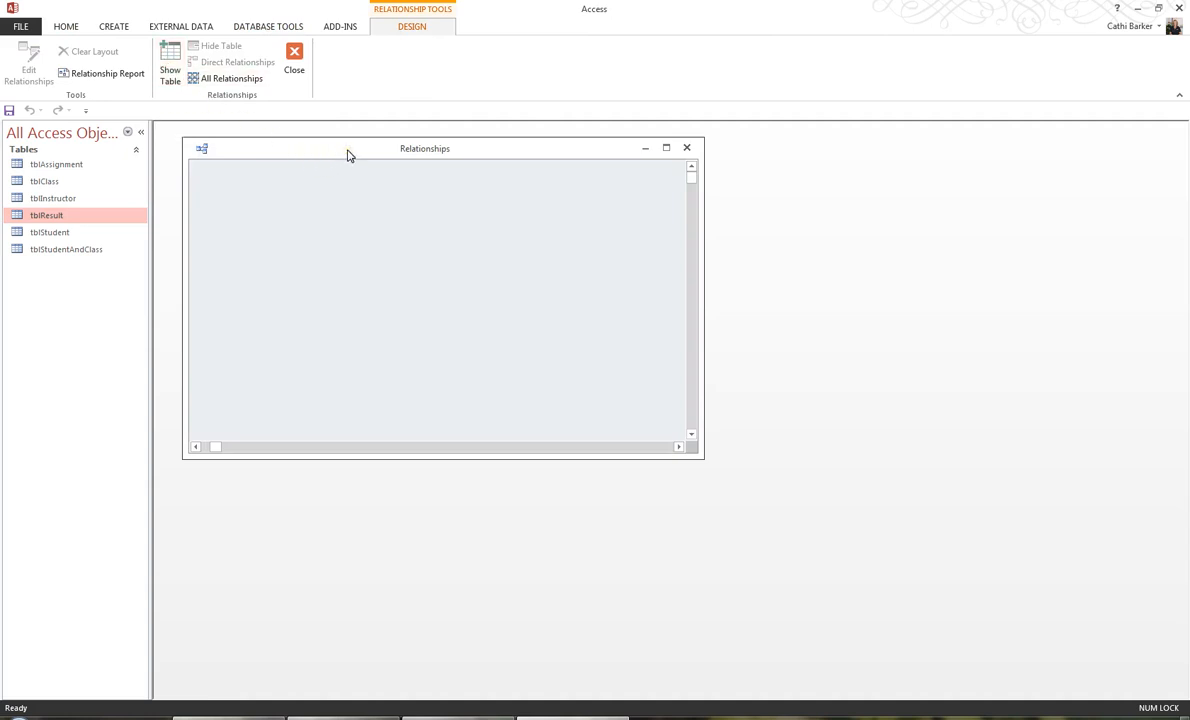
mouse_move(416, 152)
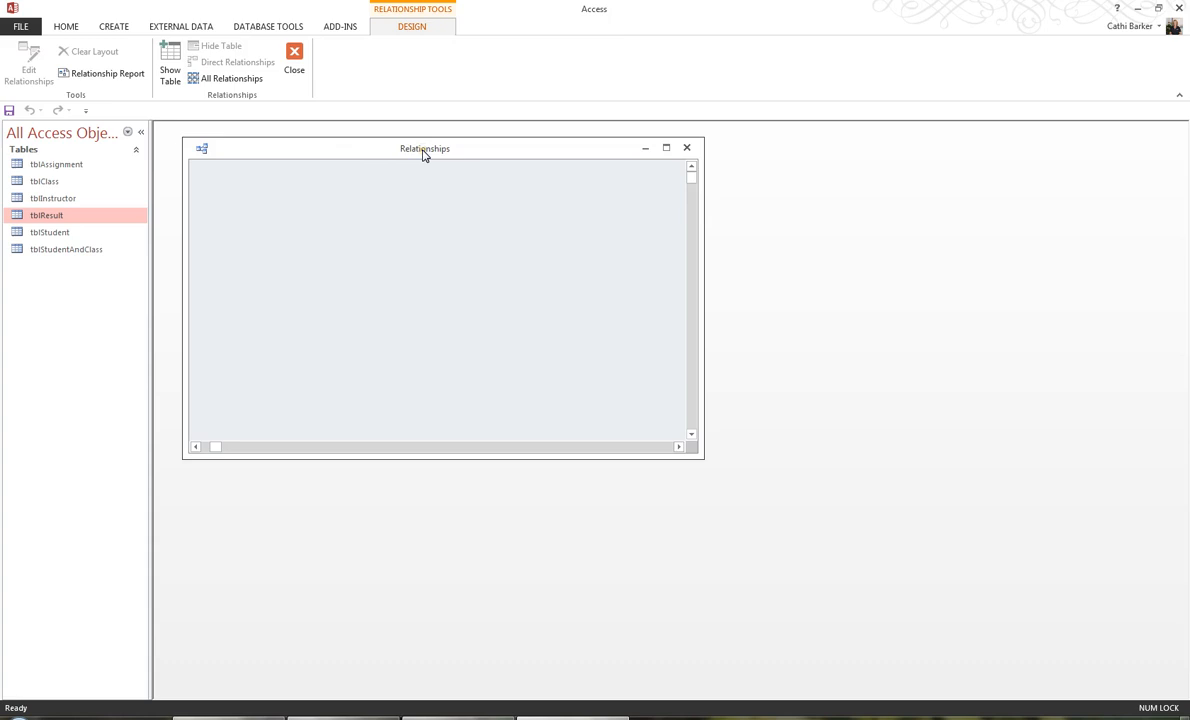
left_click(666, 148)
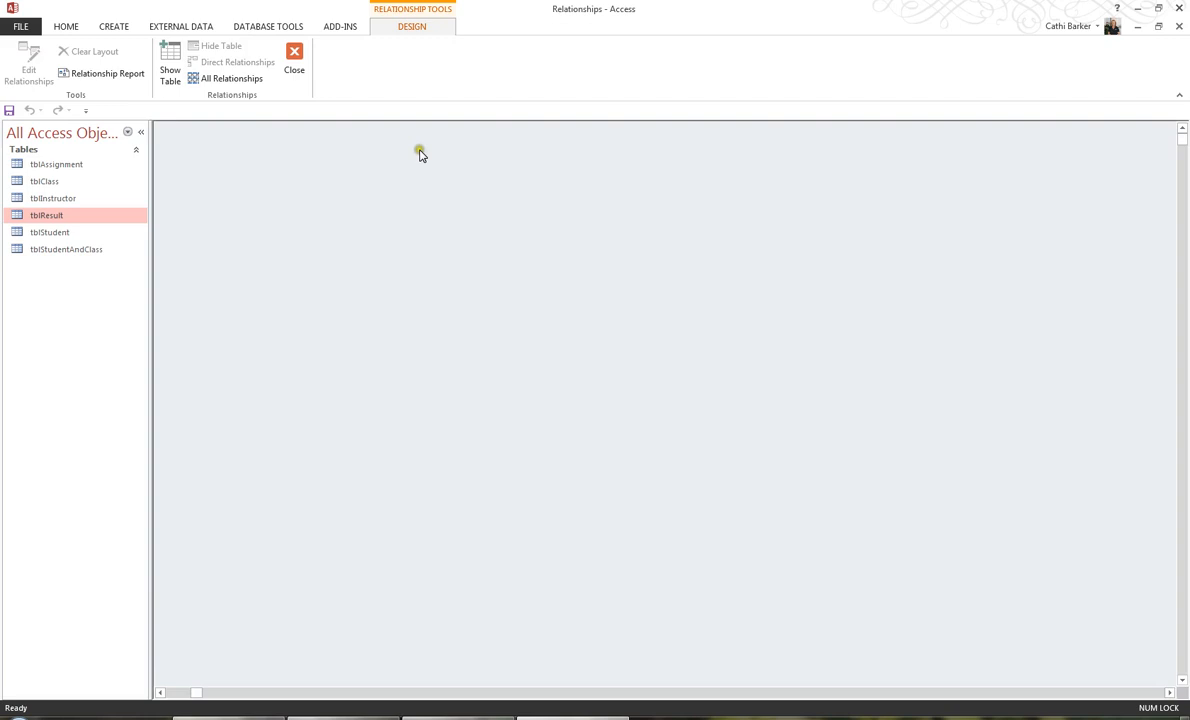
mouse_move(350, 160)
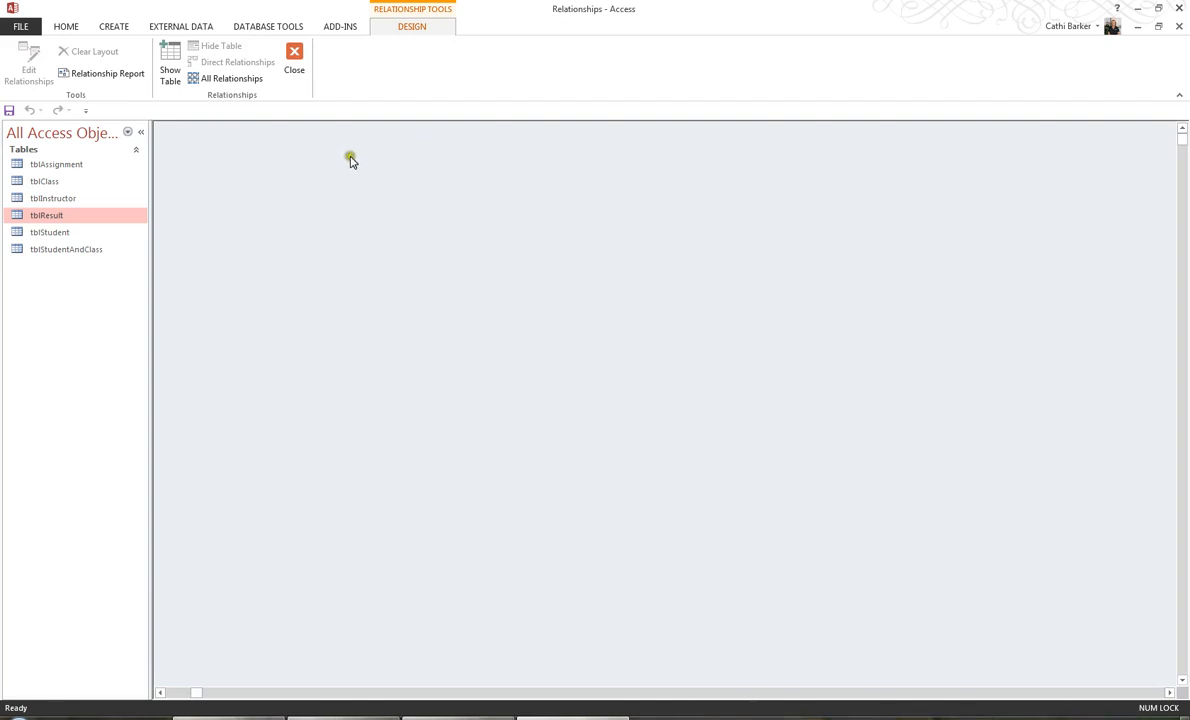
mouse_move(170, 70)
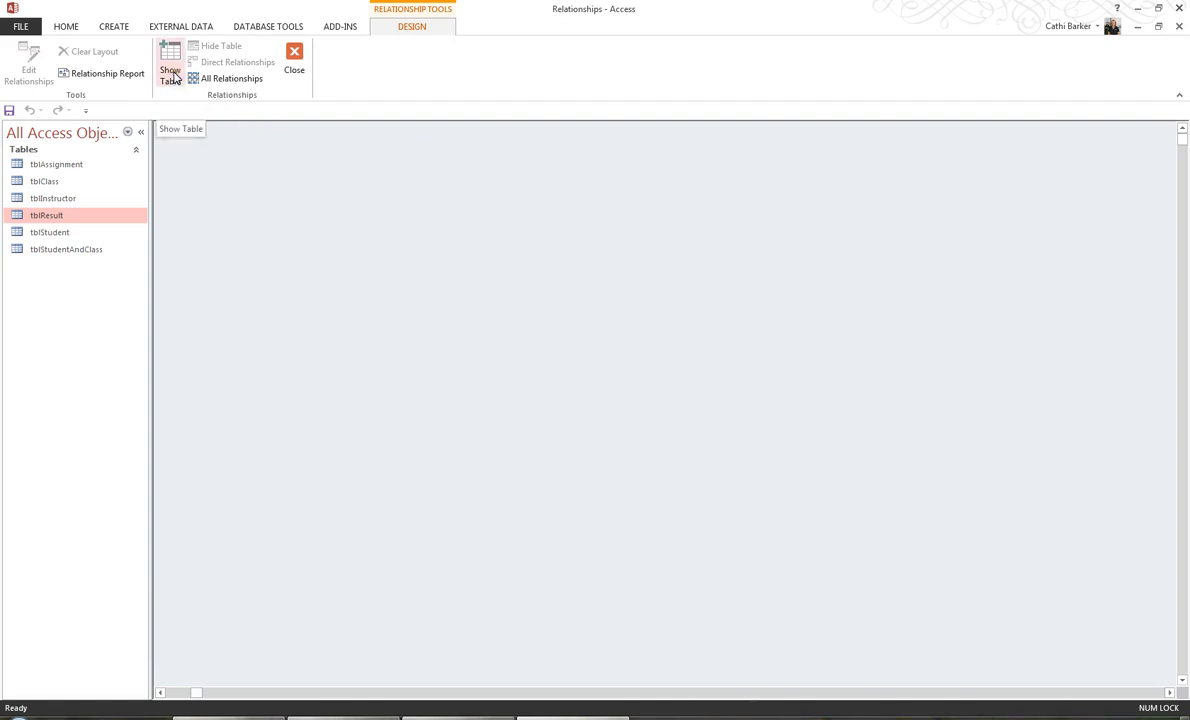
Step: From Show Table, add tblAssignment through tblStudentAndClass (all six tables) to the layout and close the list
left_click(170, 70)
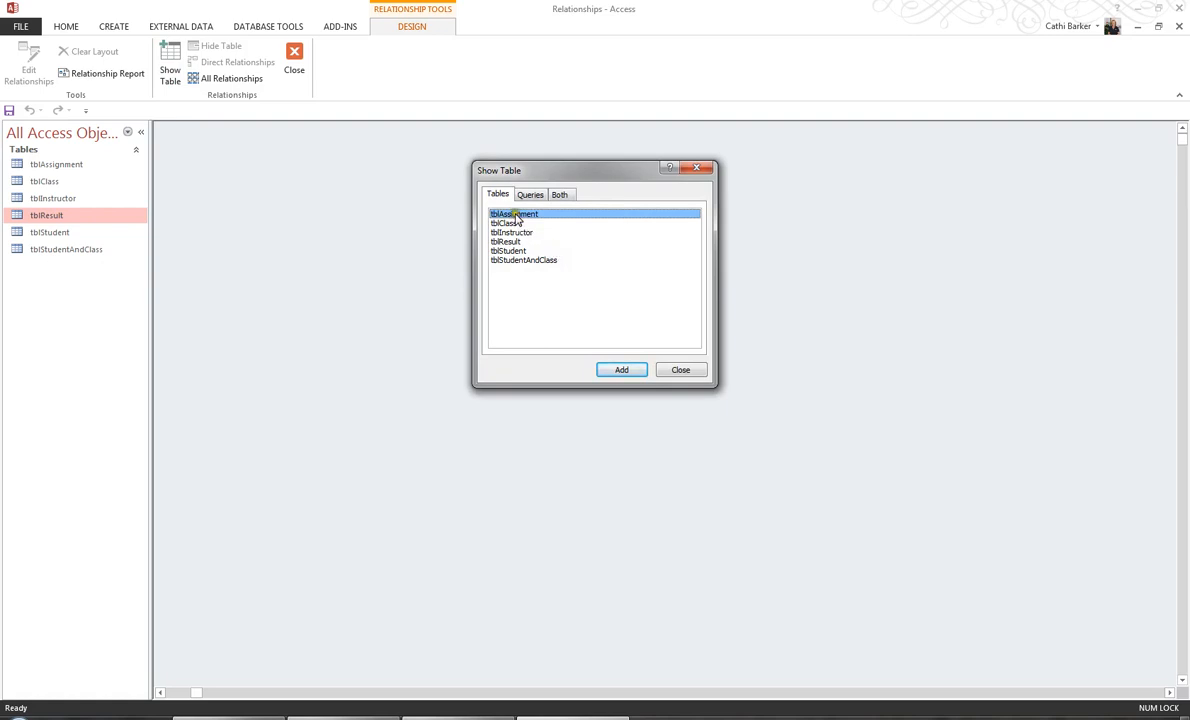
left_click(524, 260)
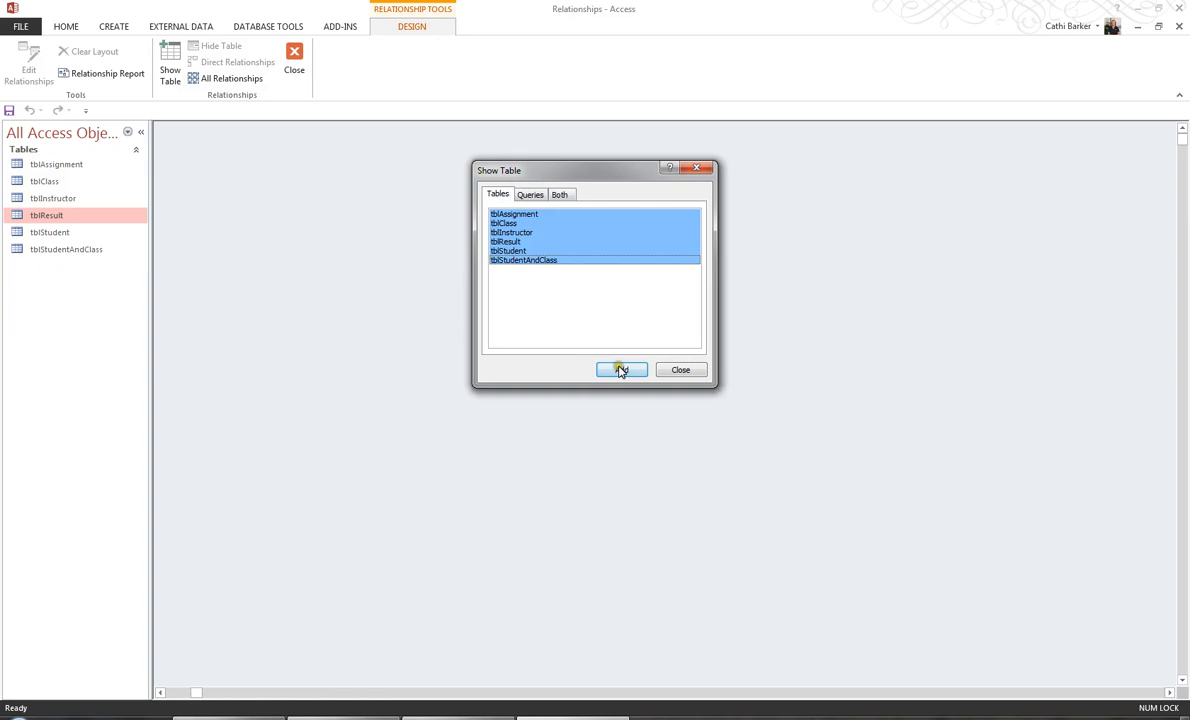
left_click(620, 368)
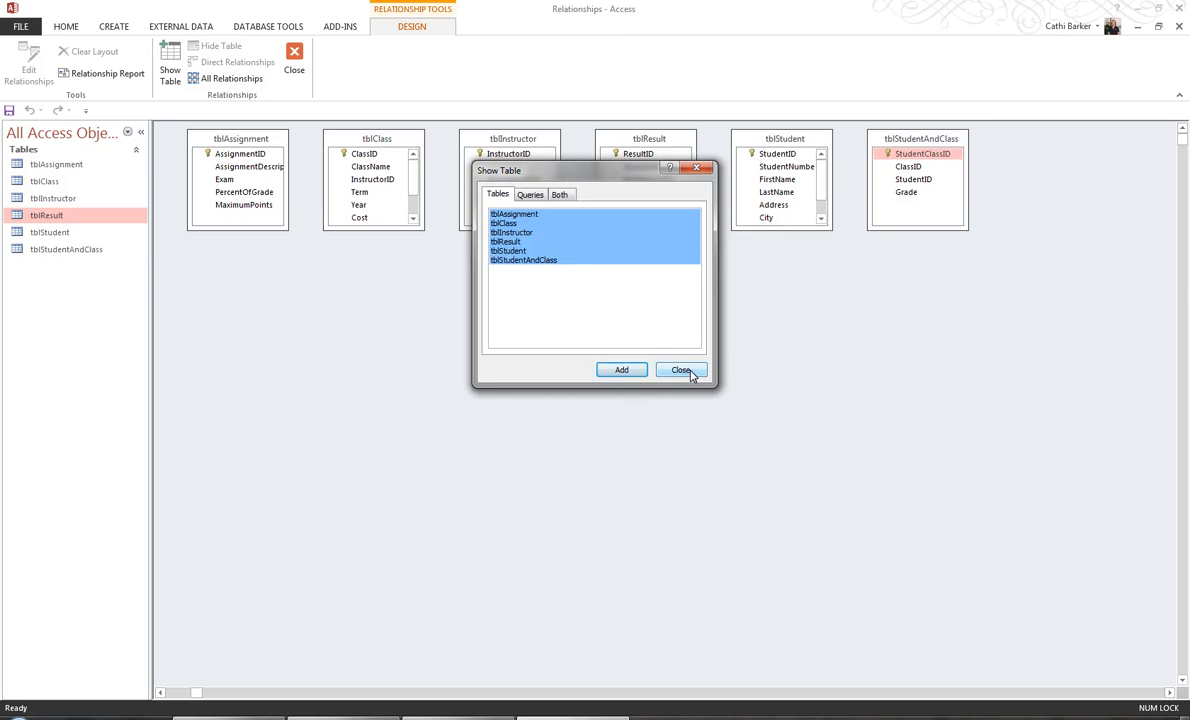
left_click(680, 370)
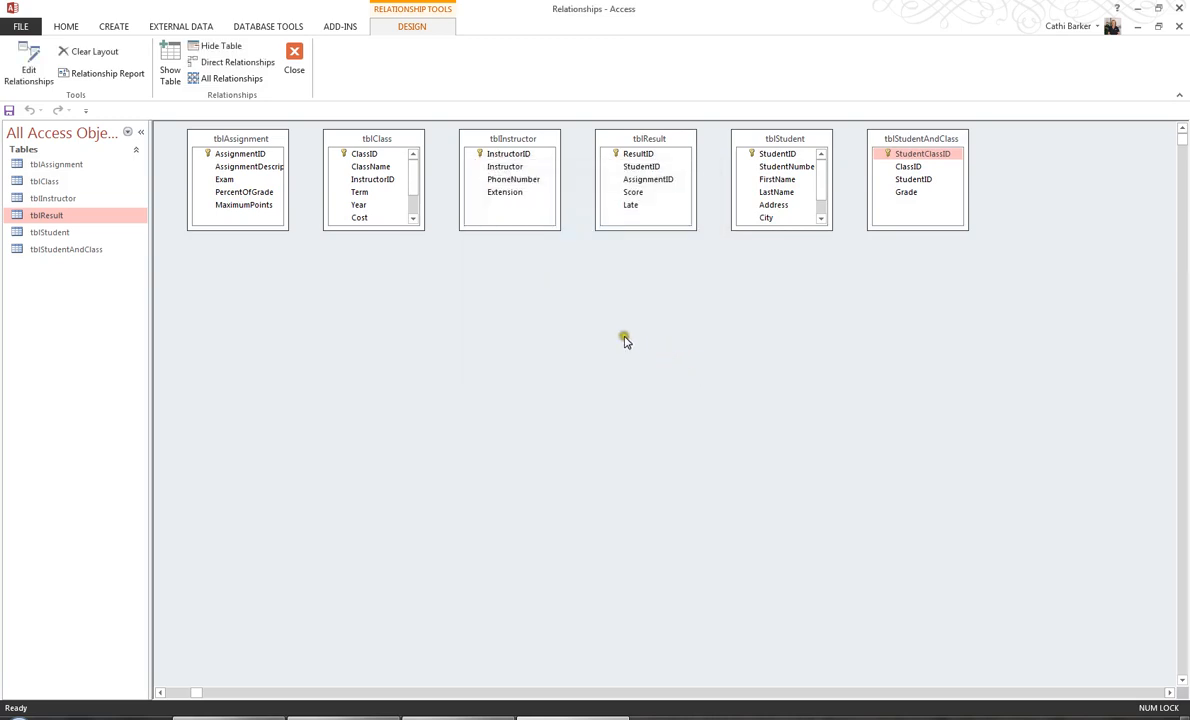
mouse_move(378, 206)
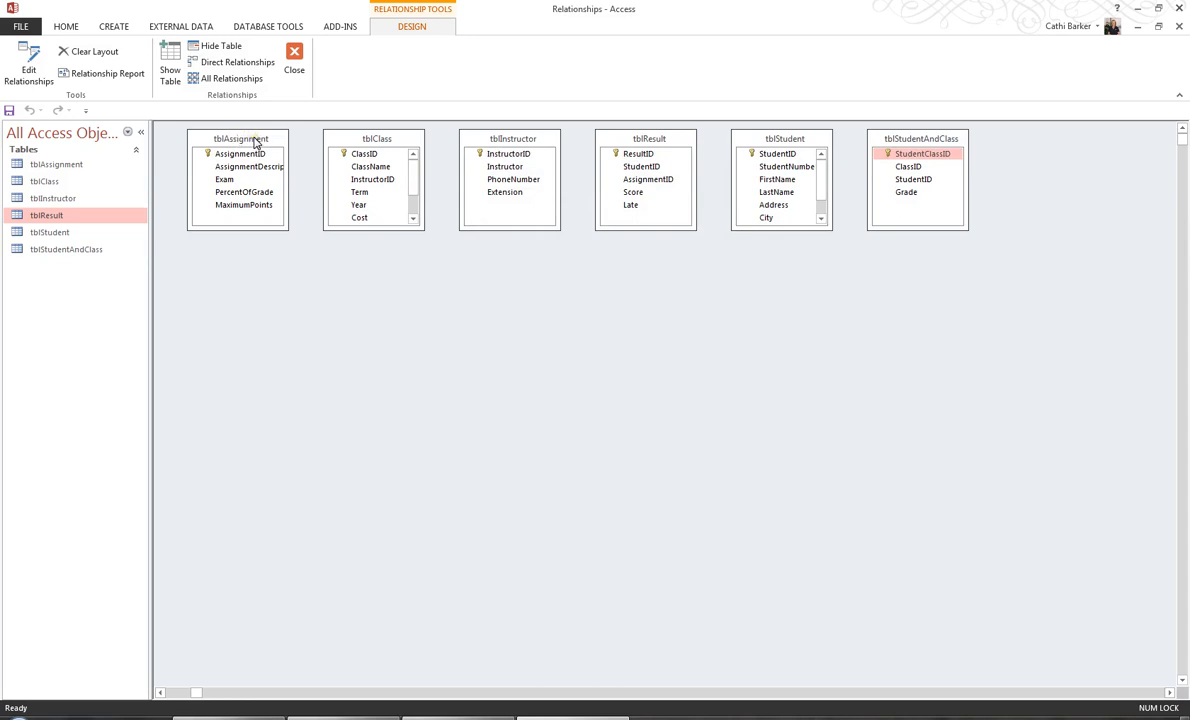
Step: Move tblAssignment and tblResult to the bottom row, line up tblClass and tblInstructor on top, and resize so all fields show
left_click_drag(238, 138, 406, 348)
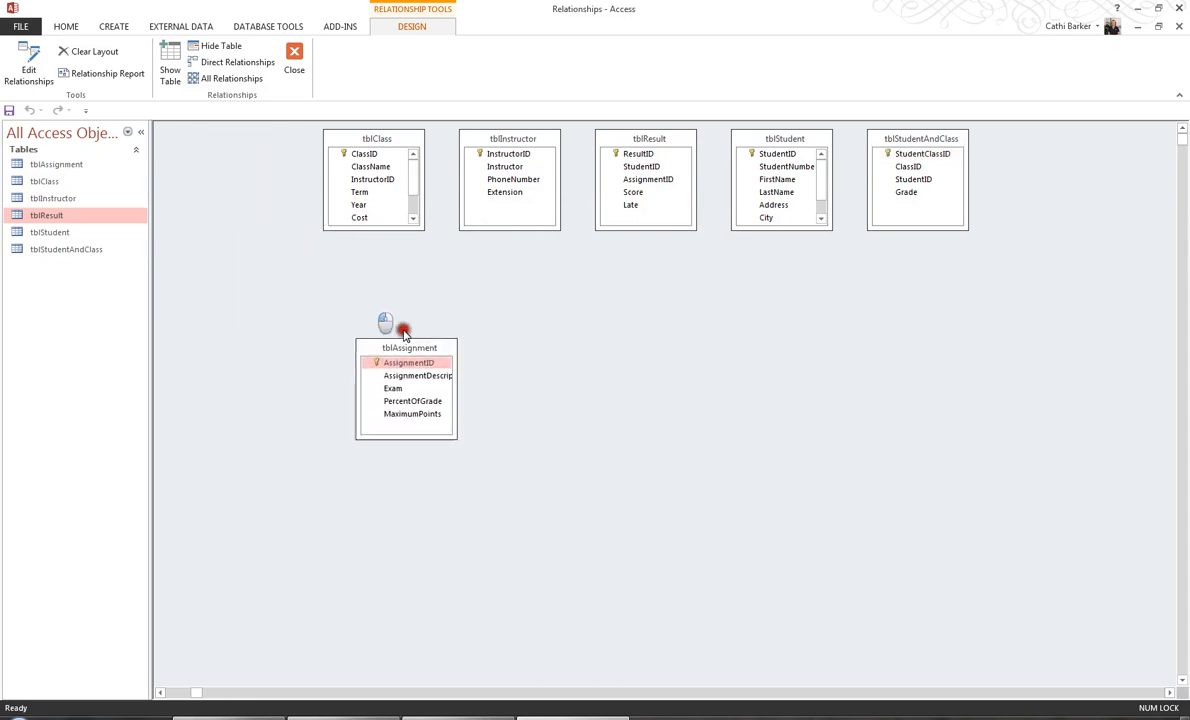
left_click_drag(404, 348, 712, 548)
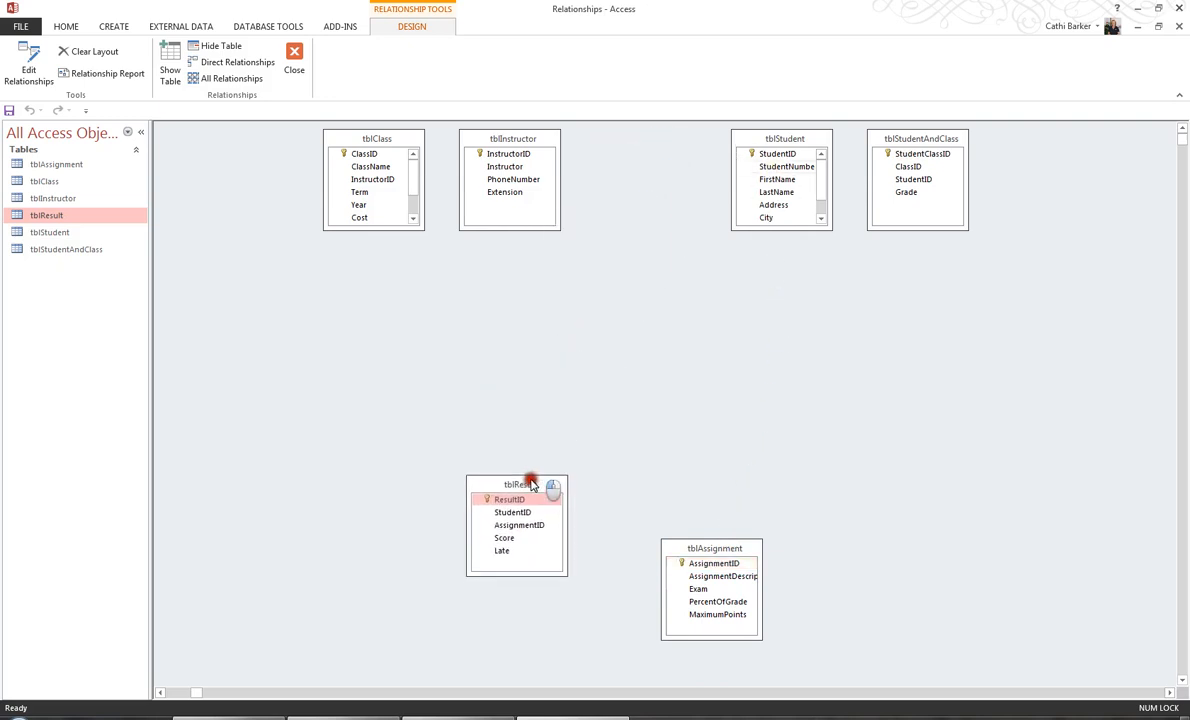
left_click_drag(530, 484, 510, 548)
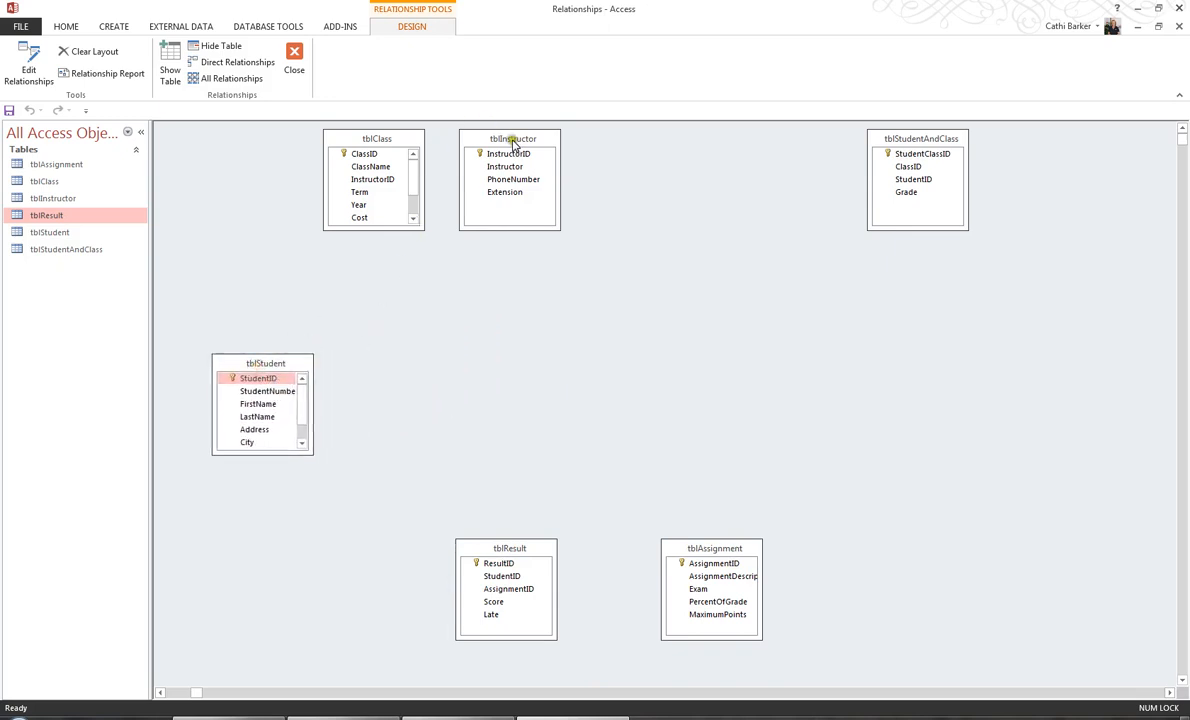
left_click(504, 152)
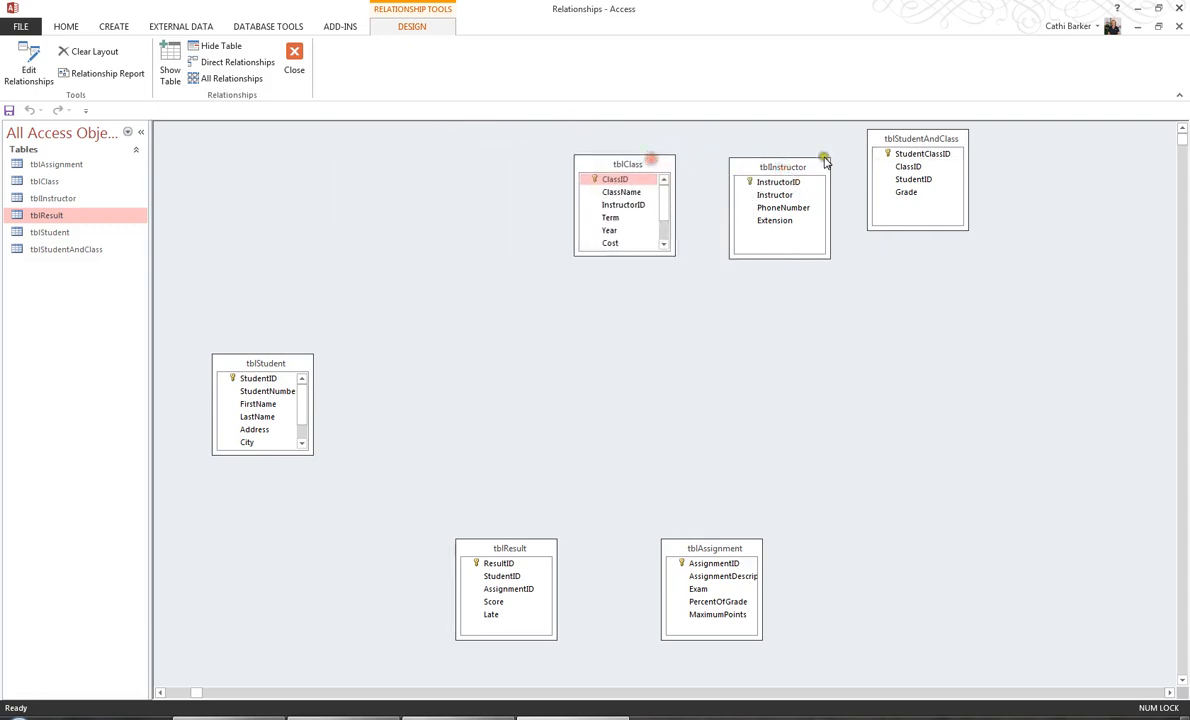
left_click_drag(920, 138, 476, 148)
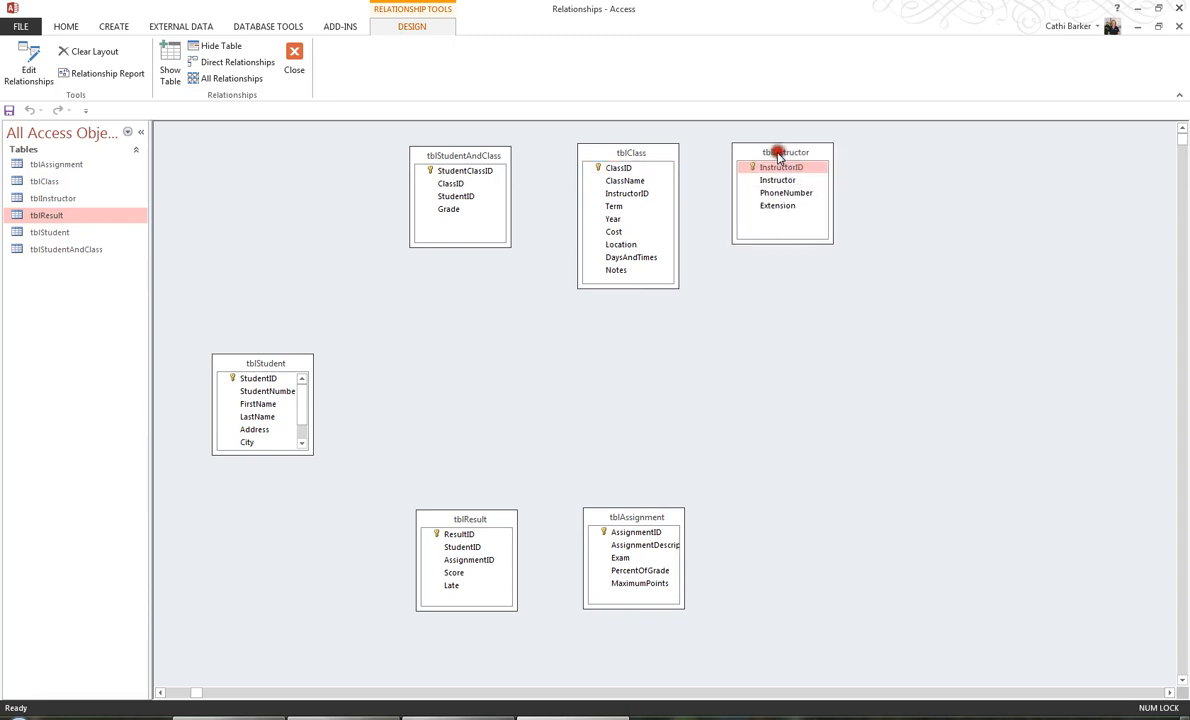
left_click(636, 532)
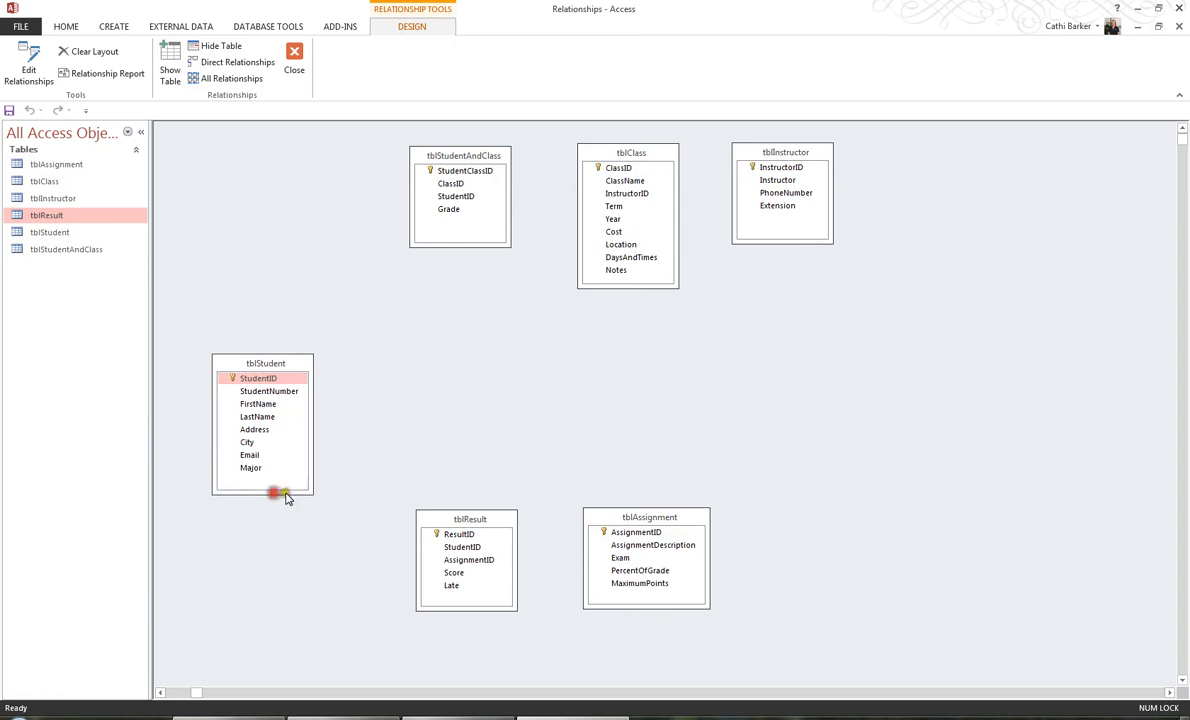
mouse_move(538, 380)
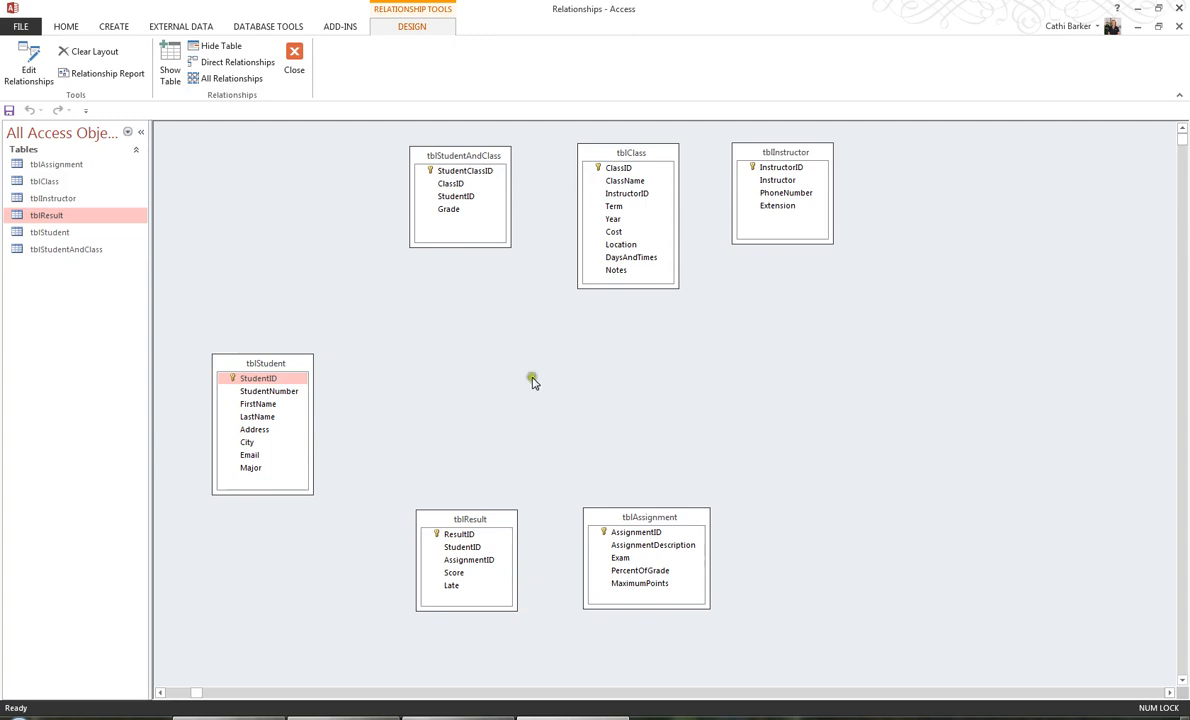
mouse_move(364, 464)
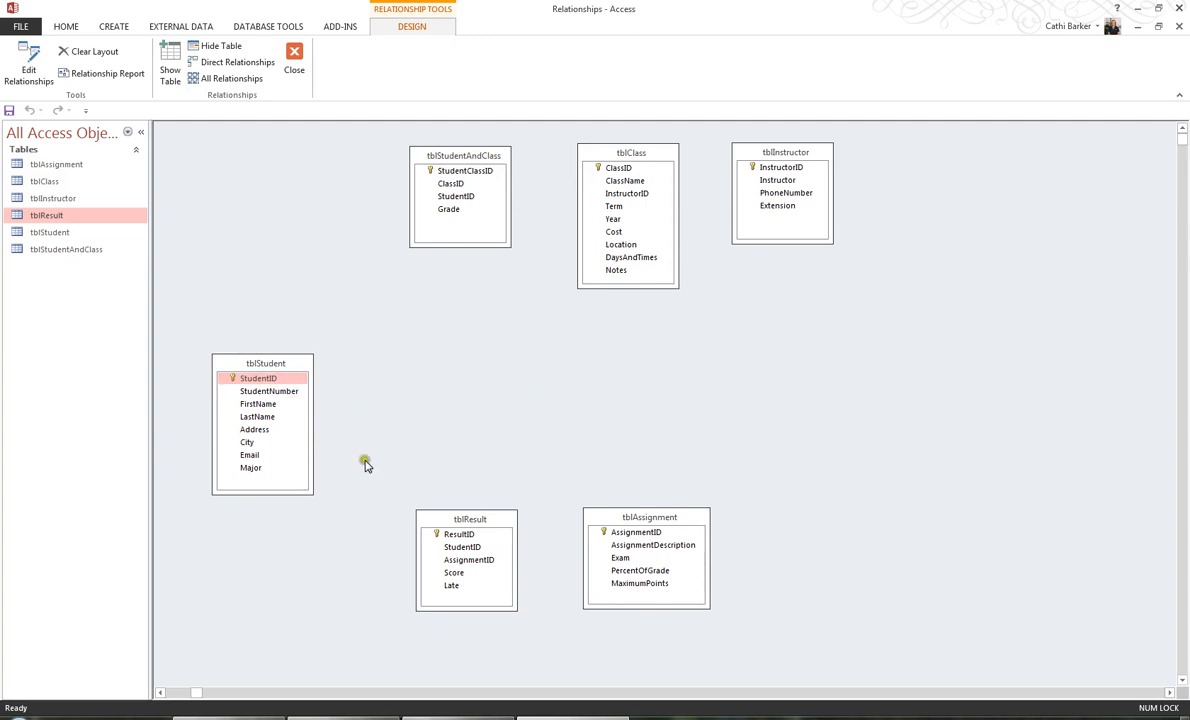
mouse_move(288, 418)
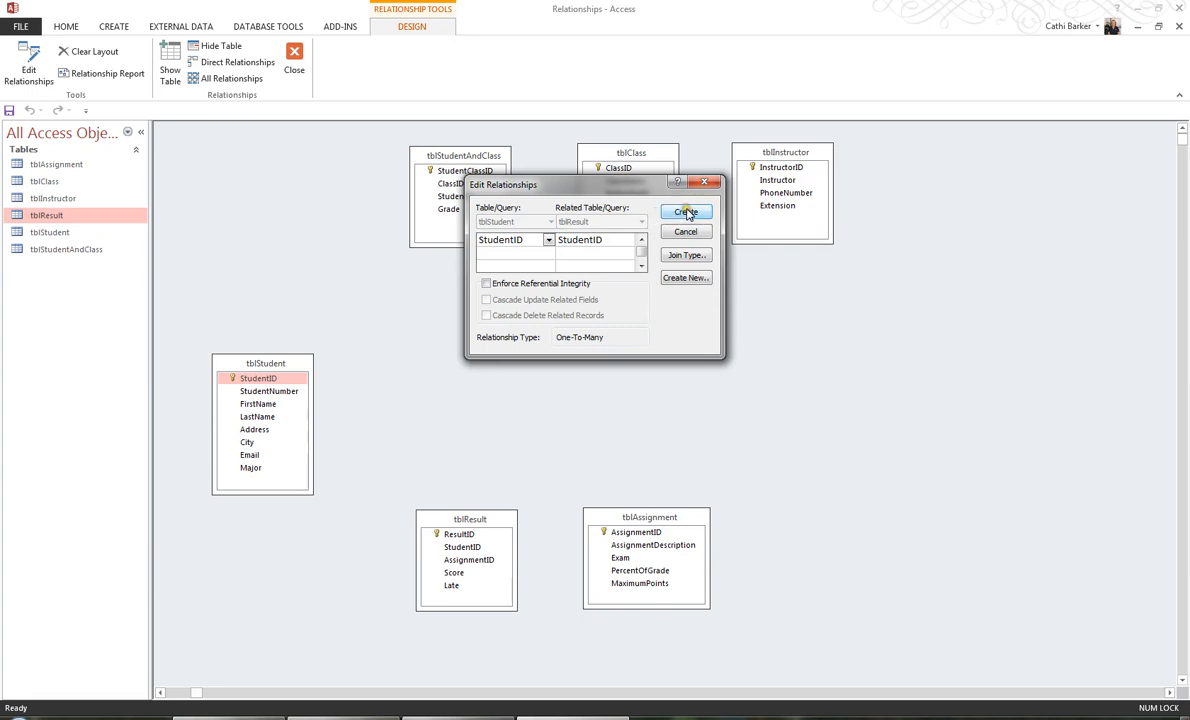
Step: Create StudentID relationships from tblStudent to tblResult and to tblStudentAndClass
left_click(684, 212)
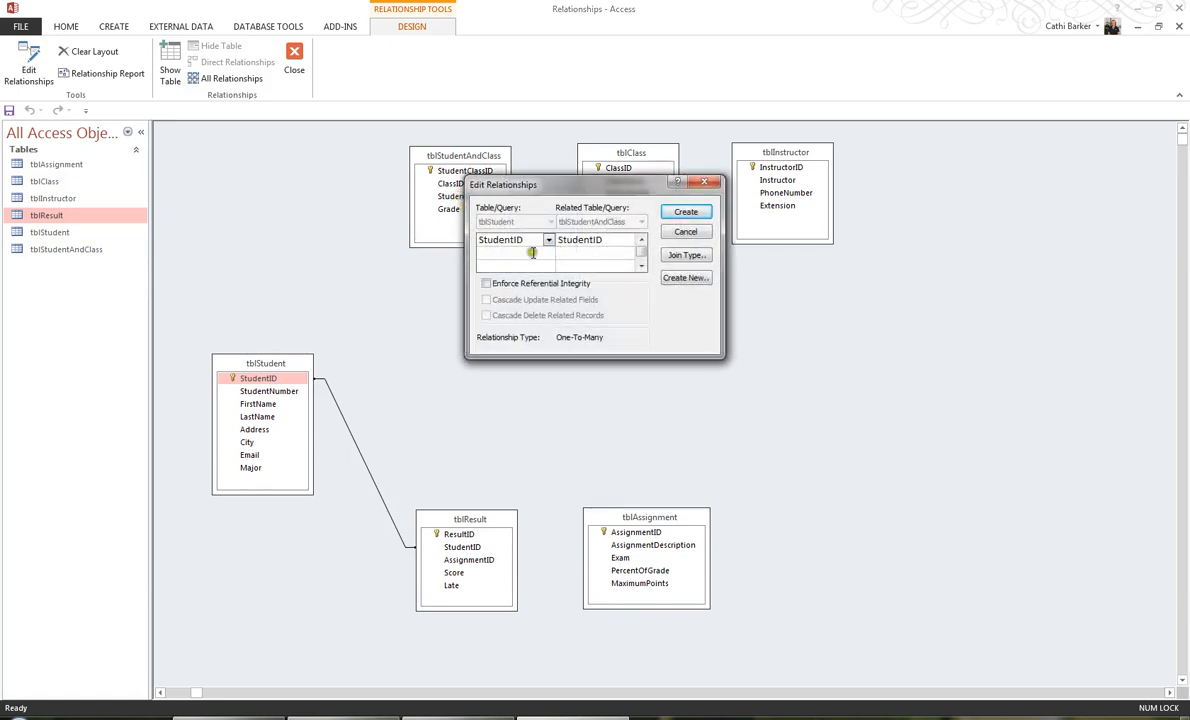
mouse_move(586, 252)
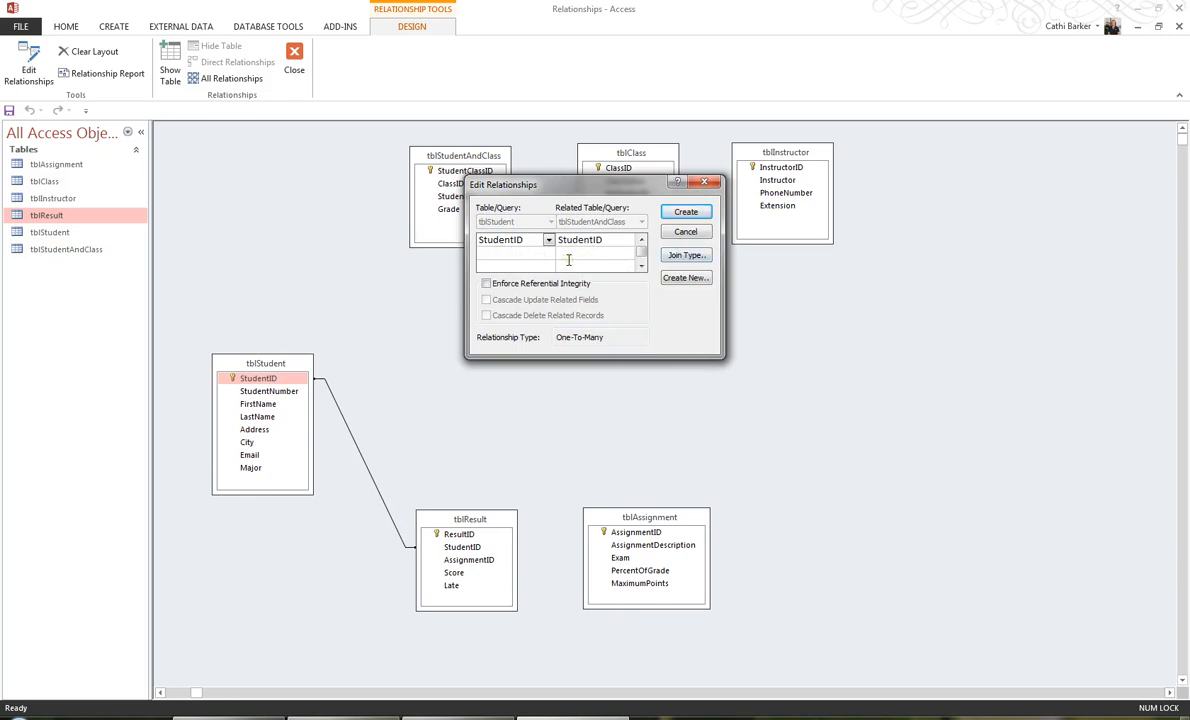
left_click(684, 212)
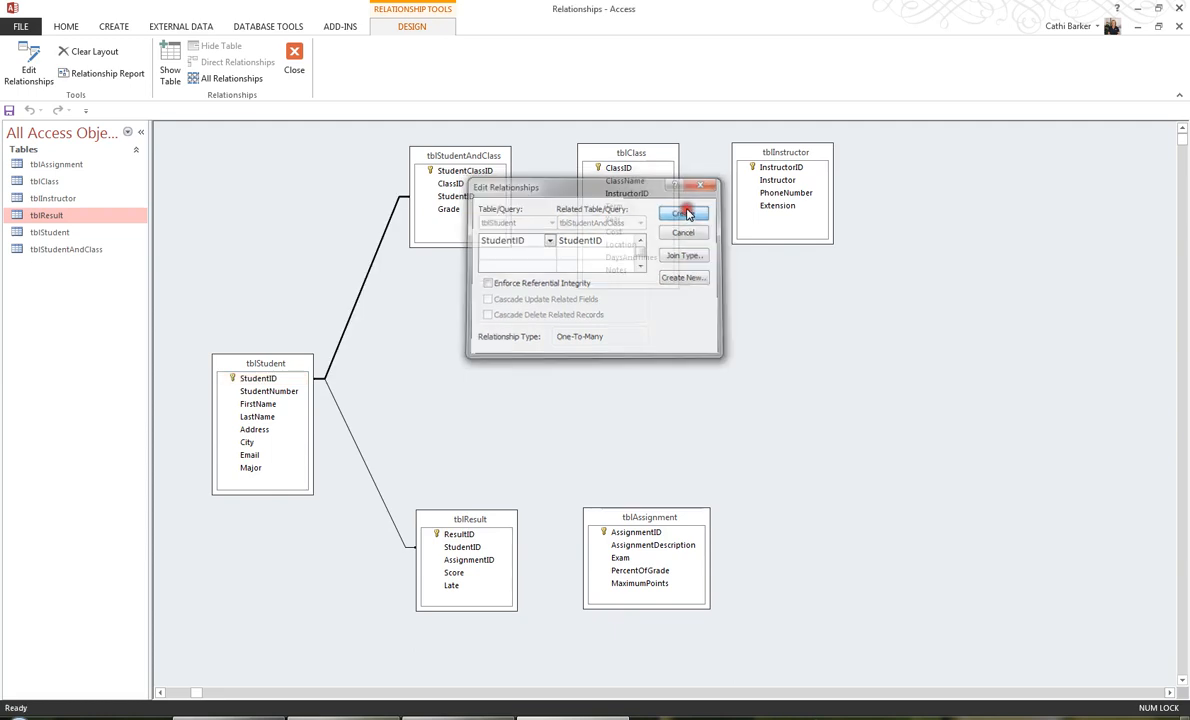
left_click(684, 212)
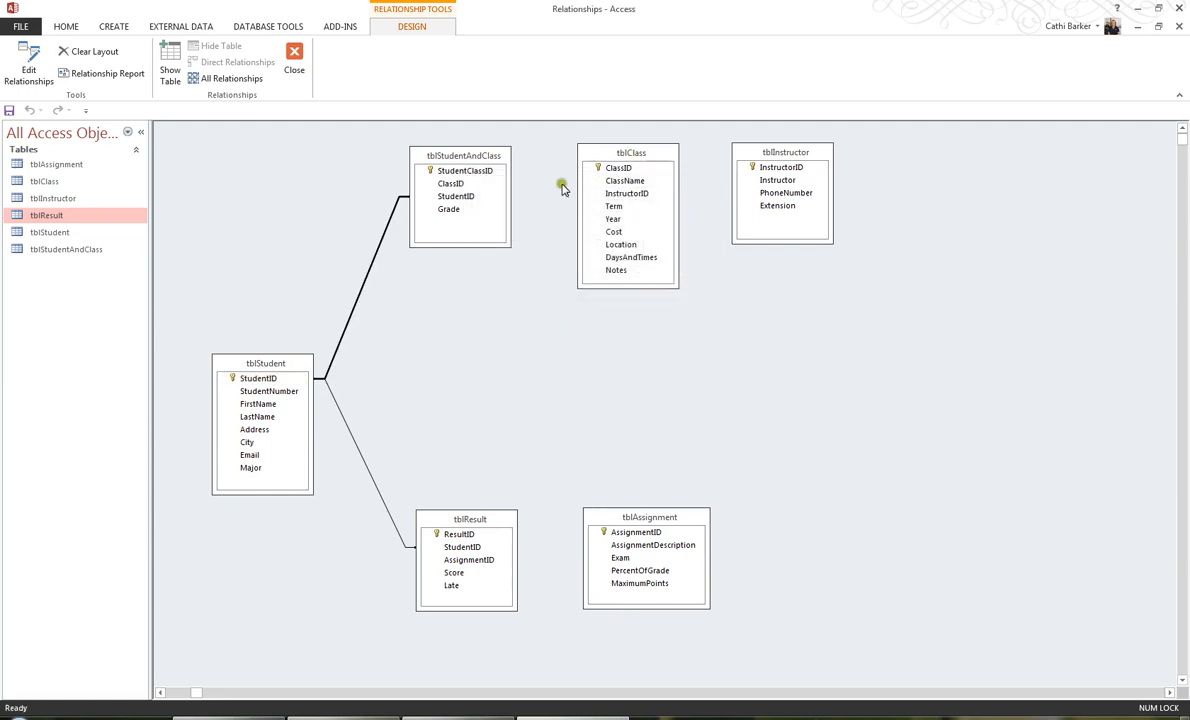
mouse_move(578, 178)
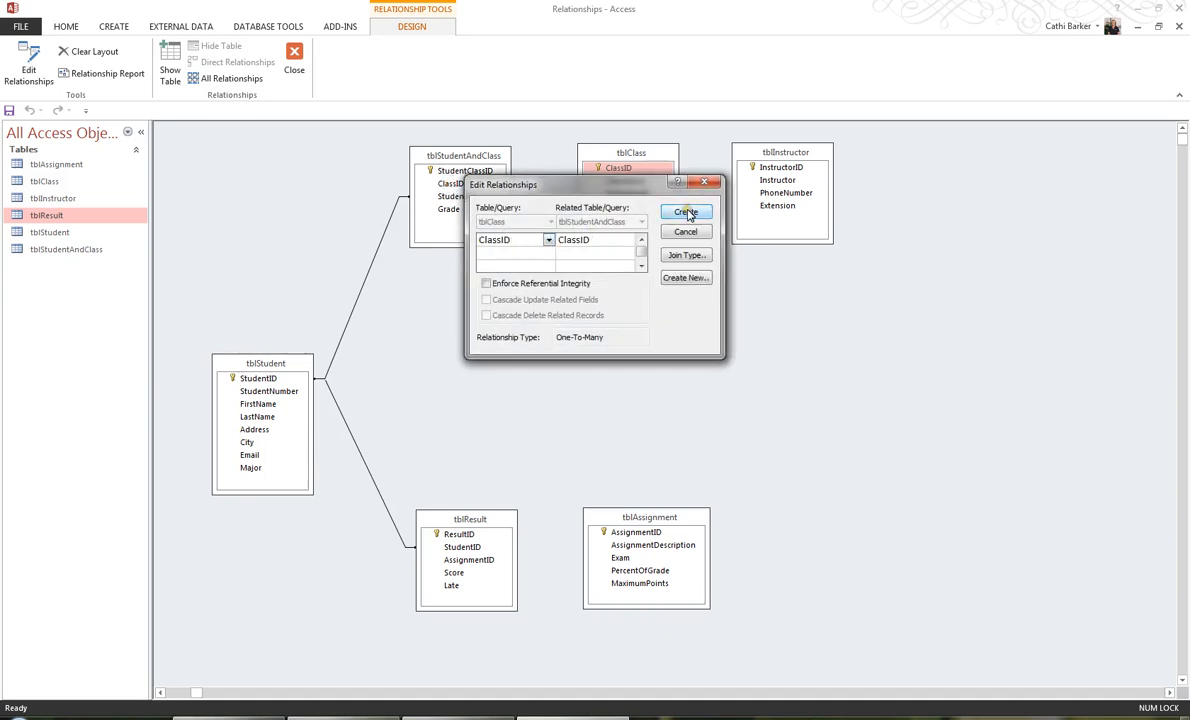
Step: Create the ClassID–tblStudentAndClass, InstructorID–tblClass and AssignmentID–tblResult relationships
left_click(684, 212)
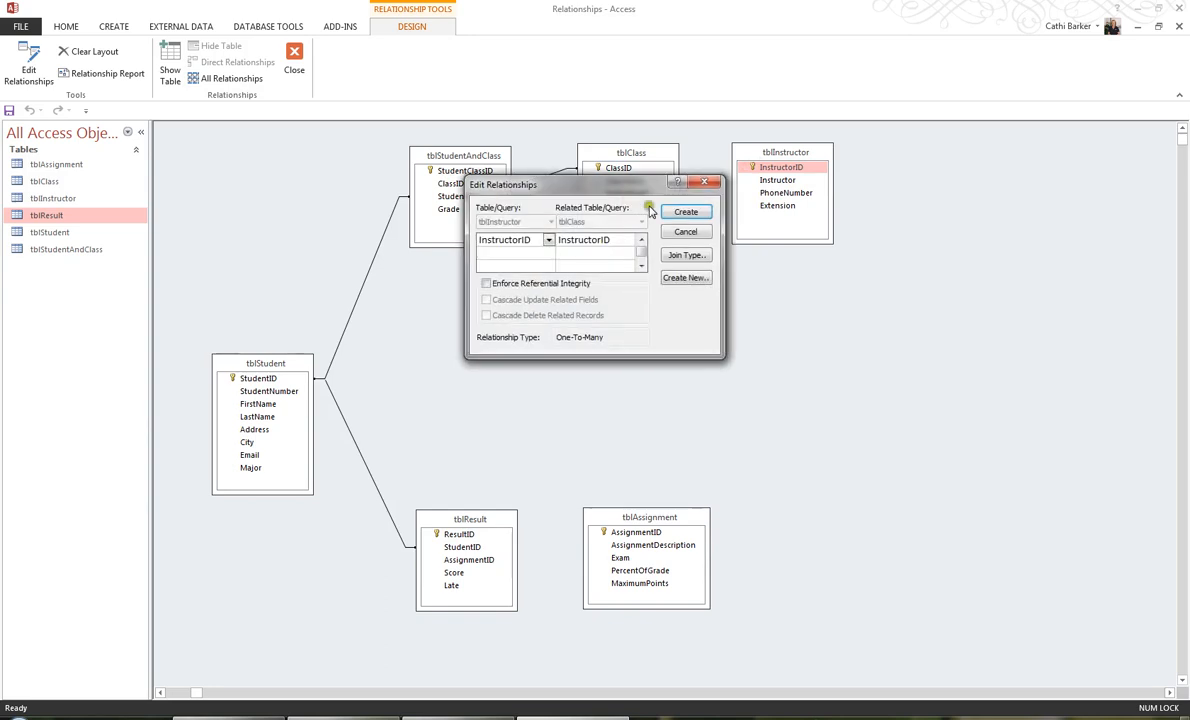
left_click(684, 212)
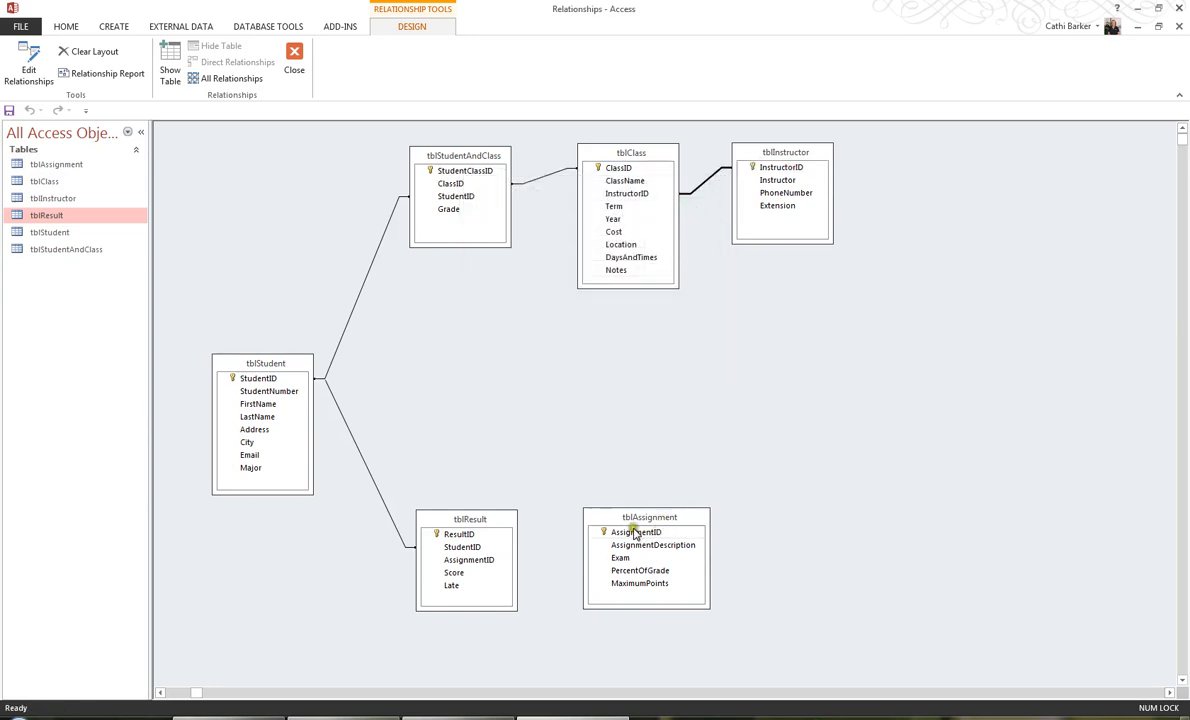
mouse_move(652, 520)
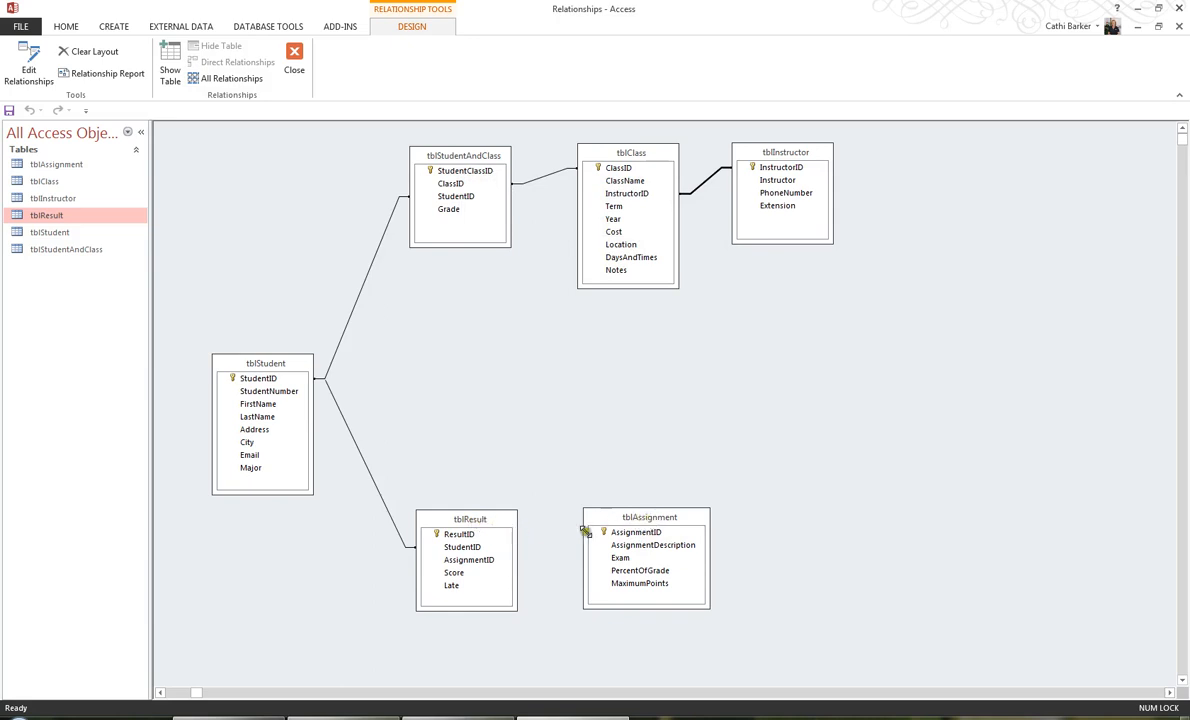
left_click(636, 532)
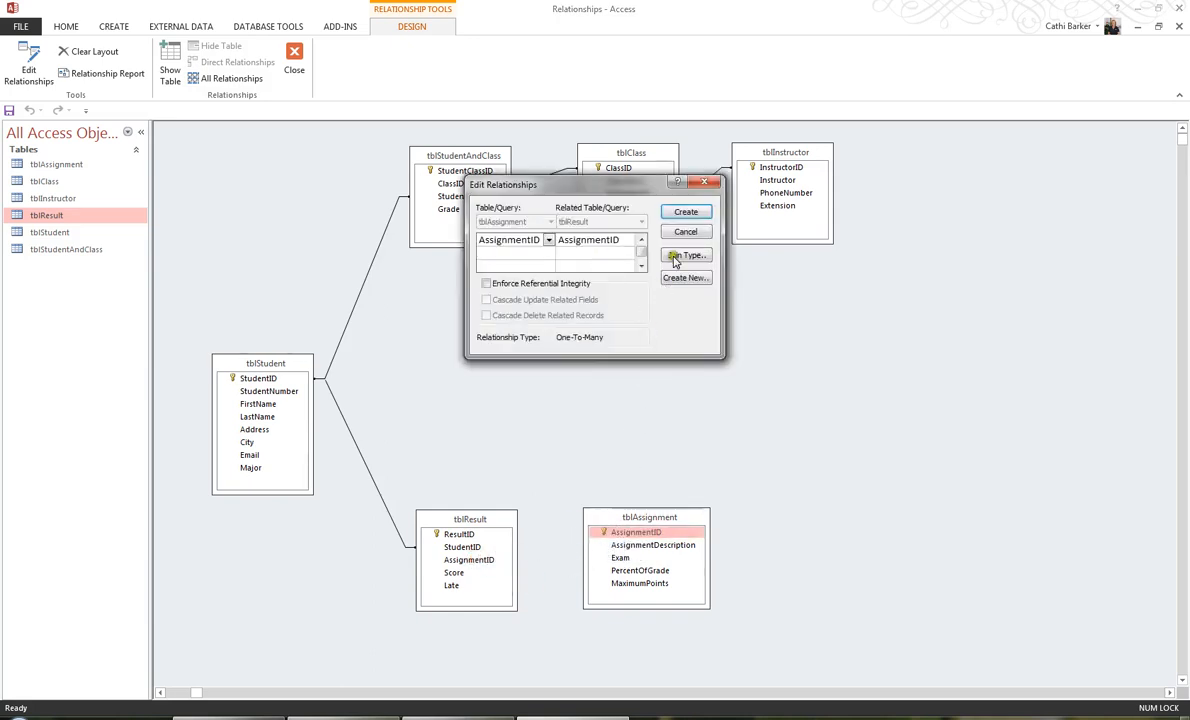
left_click(686, 212)
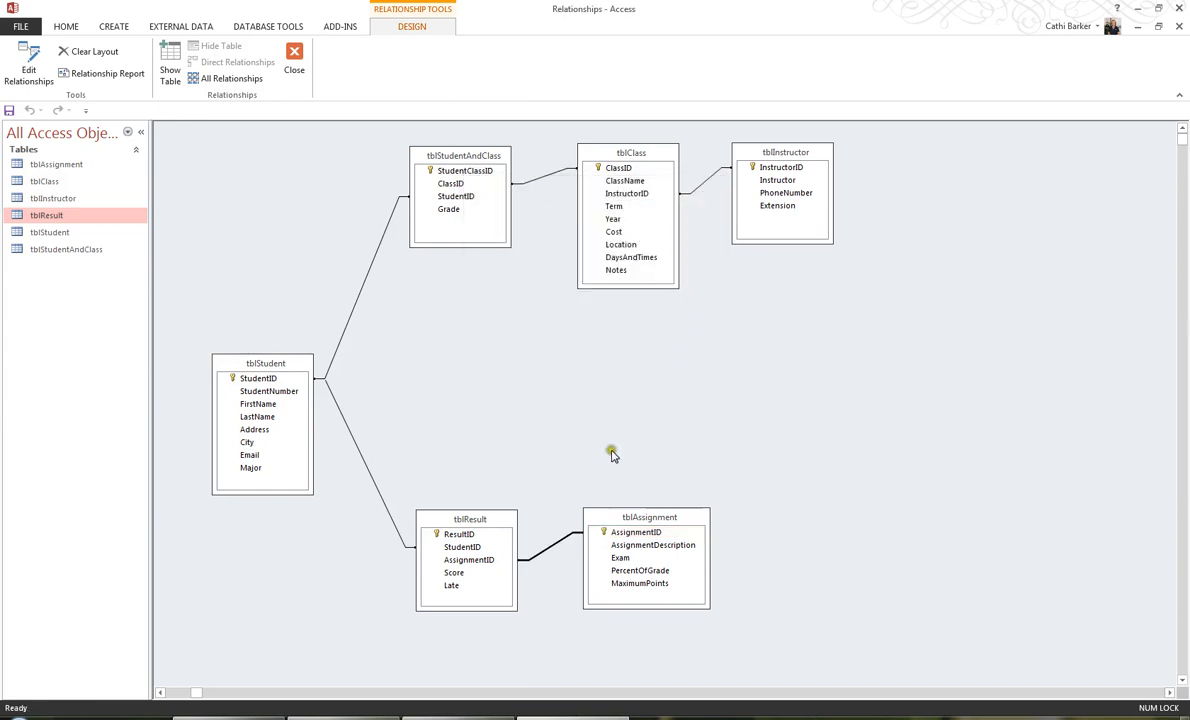
mouse_move(600, 452)
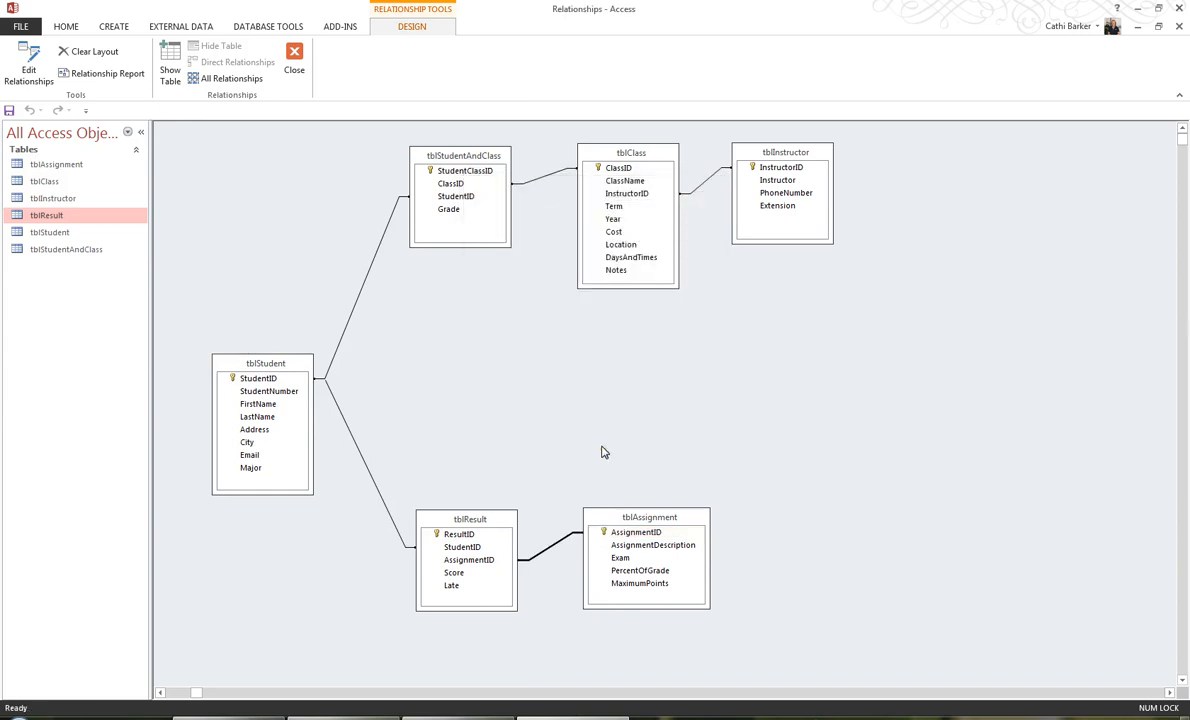